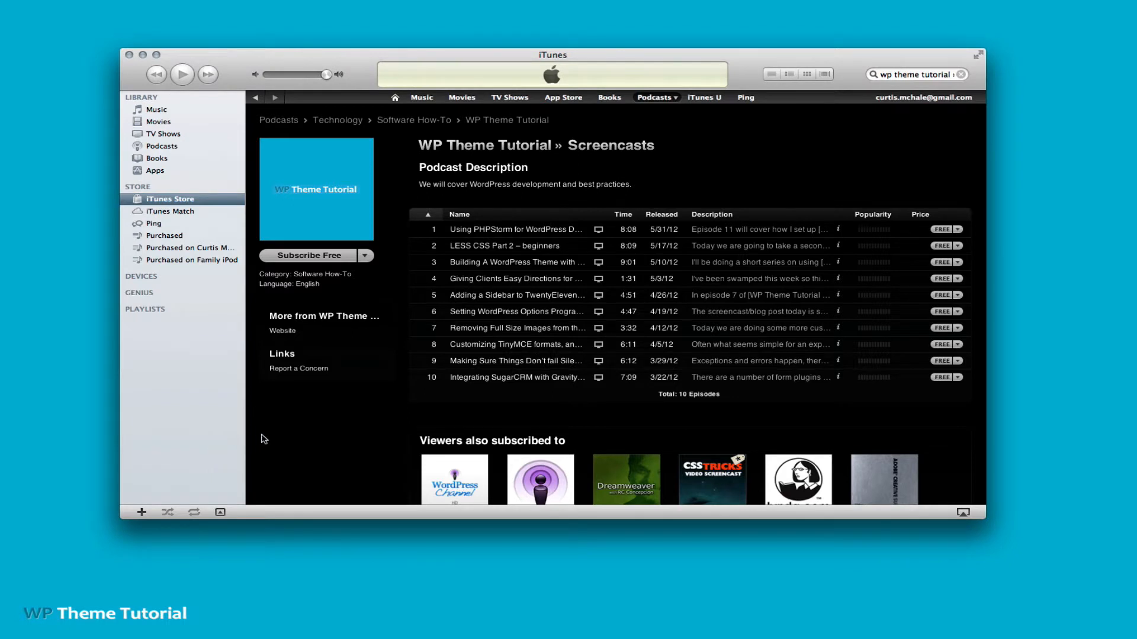
Scroll down the WP Theme Tutorial podcast page and submit a five-star rating.
{"action": "scroll", "scroll_direction": "down", "scroll_amount": 3}
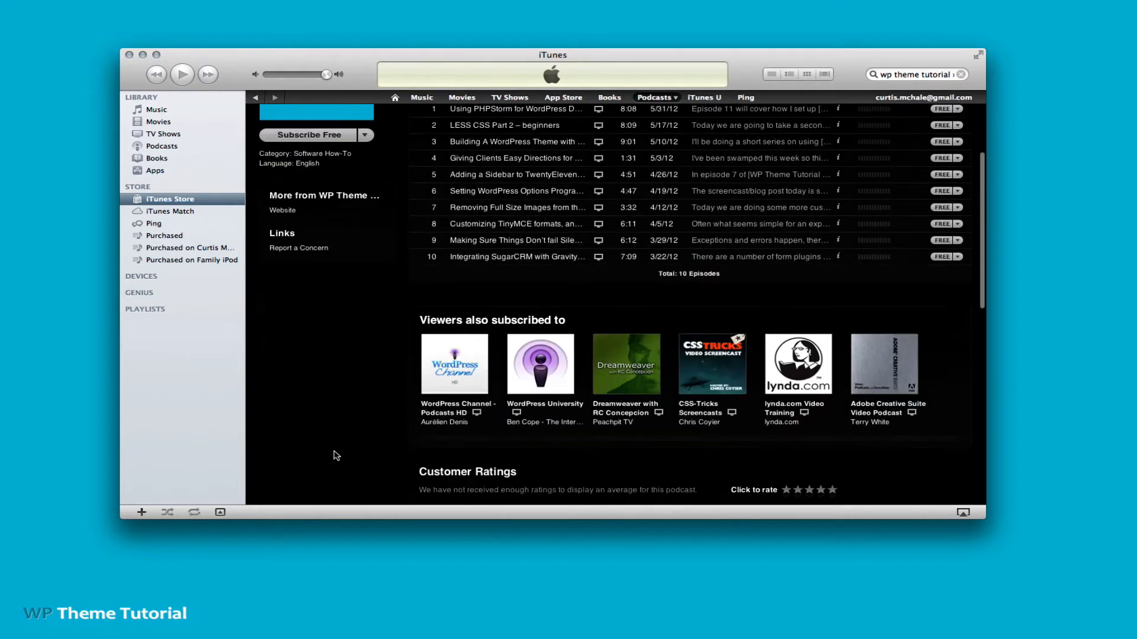
{"action": "scroll", "scroll_direction": "down", "scroll_amount": 3}
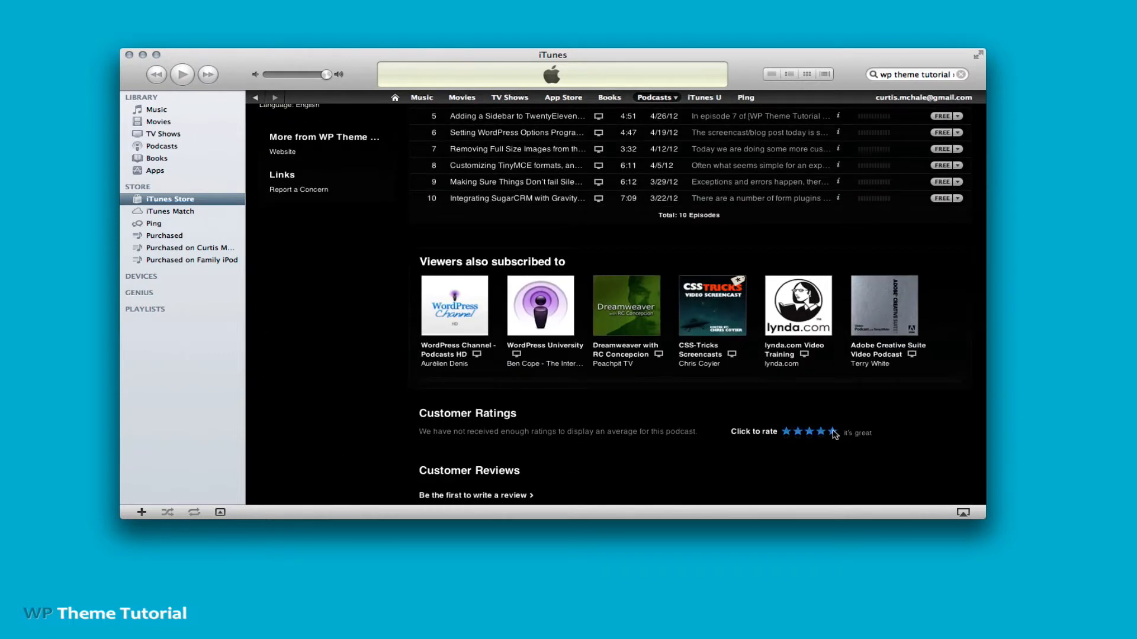
{"action": "left_click", "coordinate": [831, 432]}
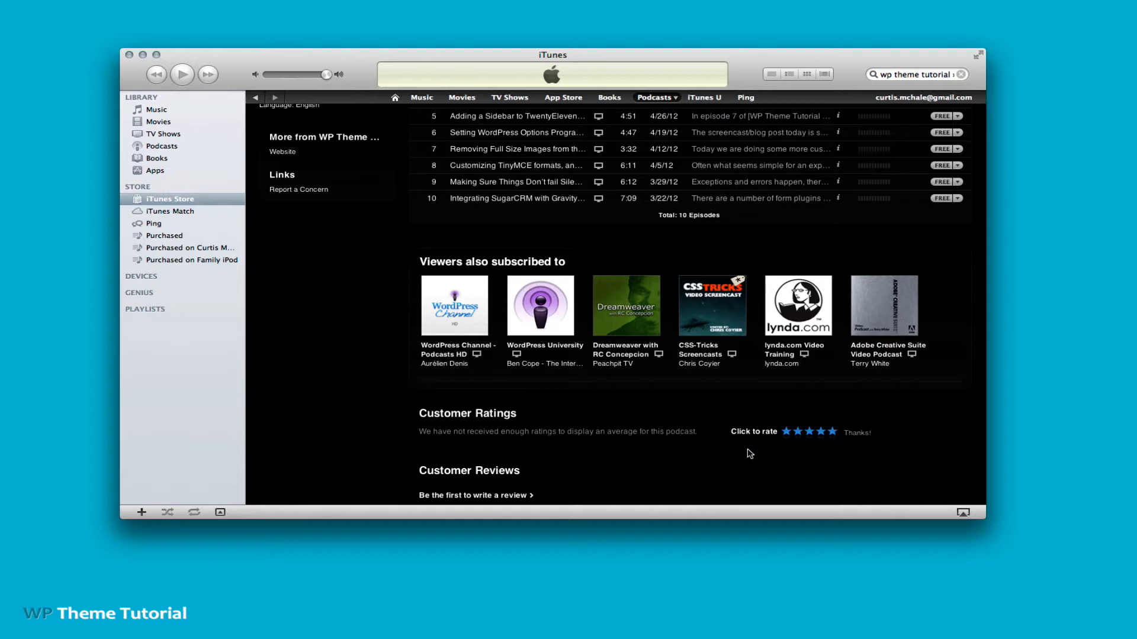
{"action": "mouse_move", "coordinate": [746, 458]}
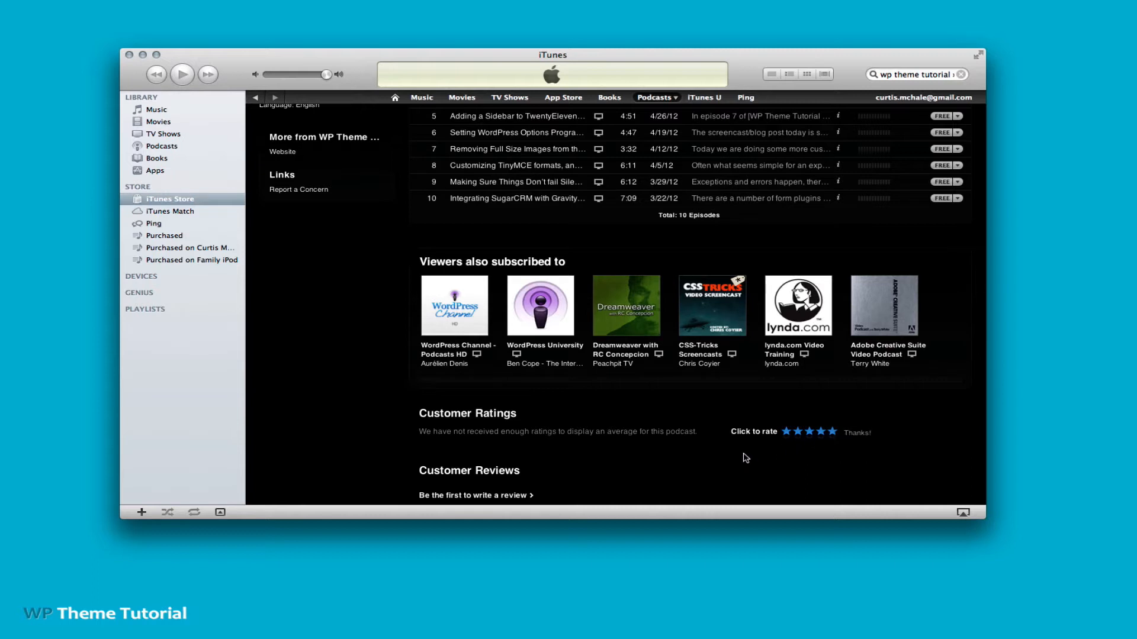
{"action": "mouse_move", "coordinate": [366, 71]}
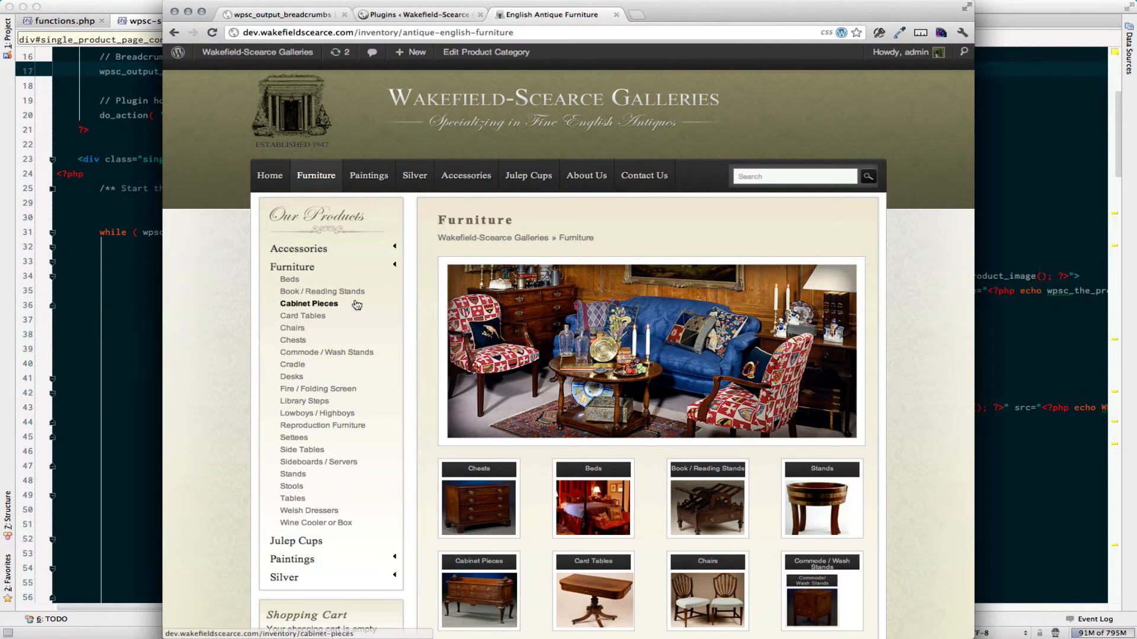
{"action": "mouse_move", "coordinate": [225, 262]}
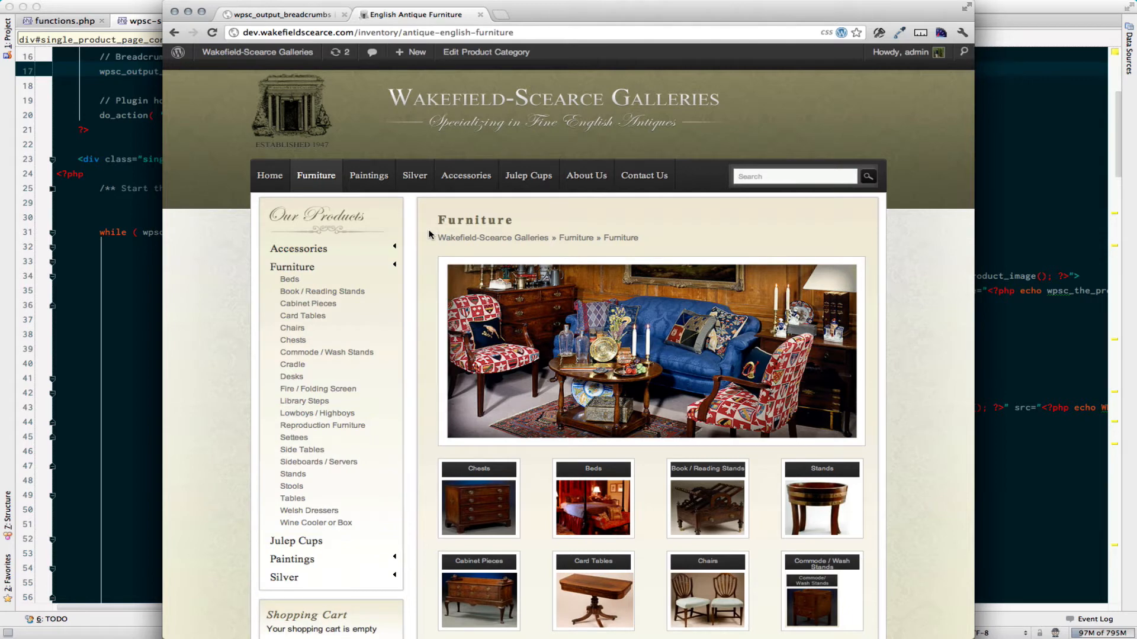
{"action": "mouse_move", "coordinate": [575, 238]}
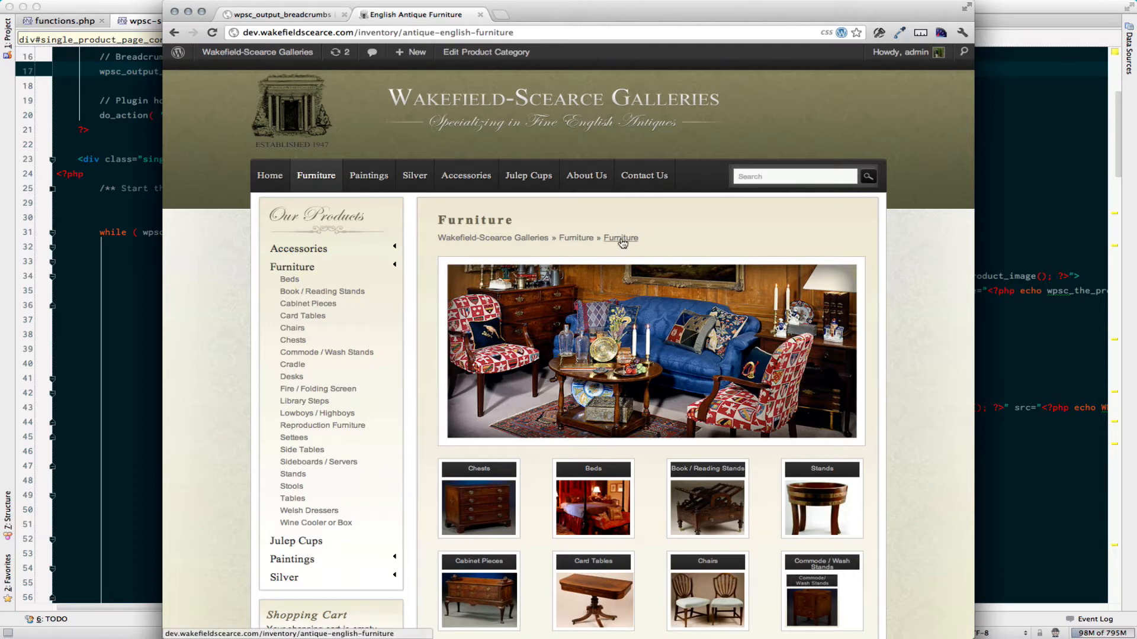
{"action": "mouse_move", "coordinate": [575, 238]}
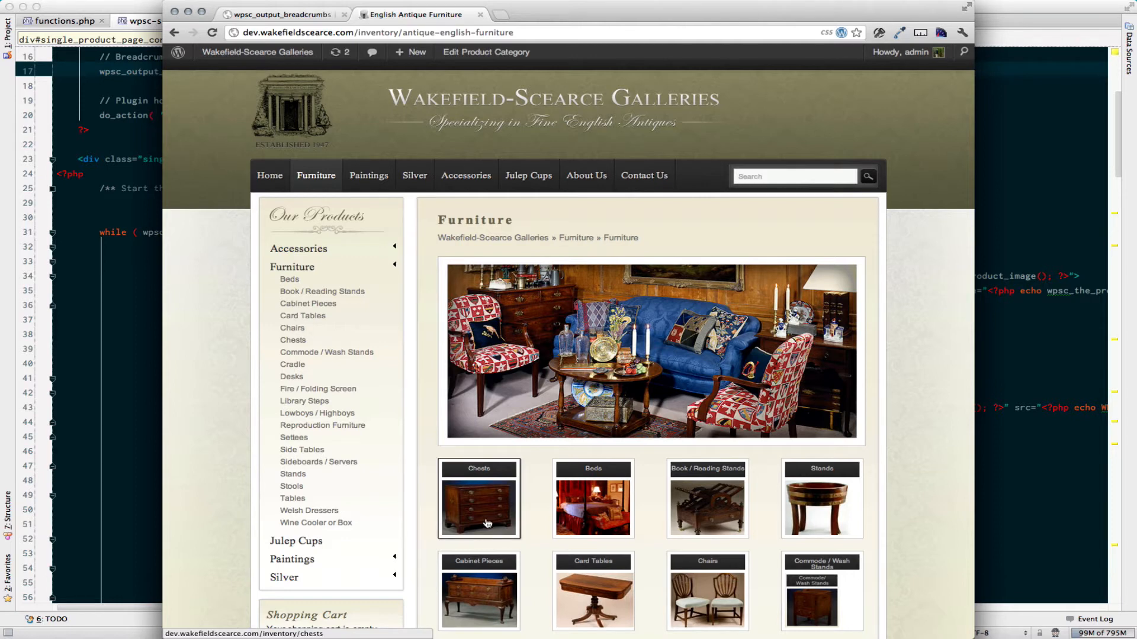
Go from the Chests category to the English Antique Chest On Chest product page.
{"action": "left_click", "coordinate": [478, 500]}
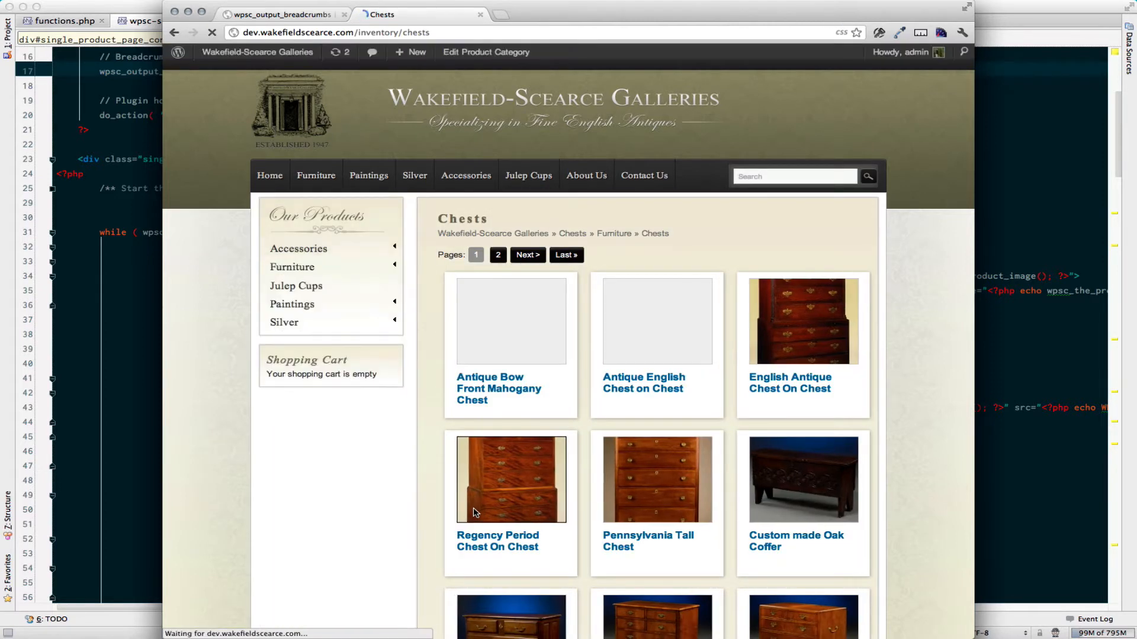
{"action": "left_click", "coordinate": [292, 267]}
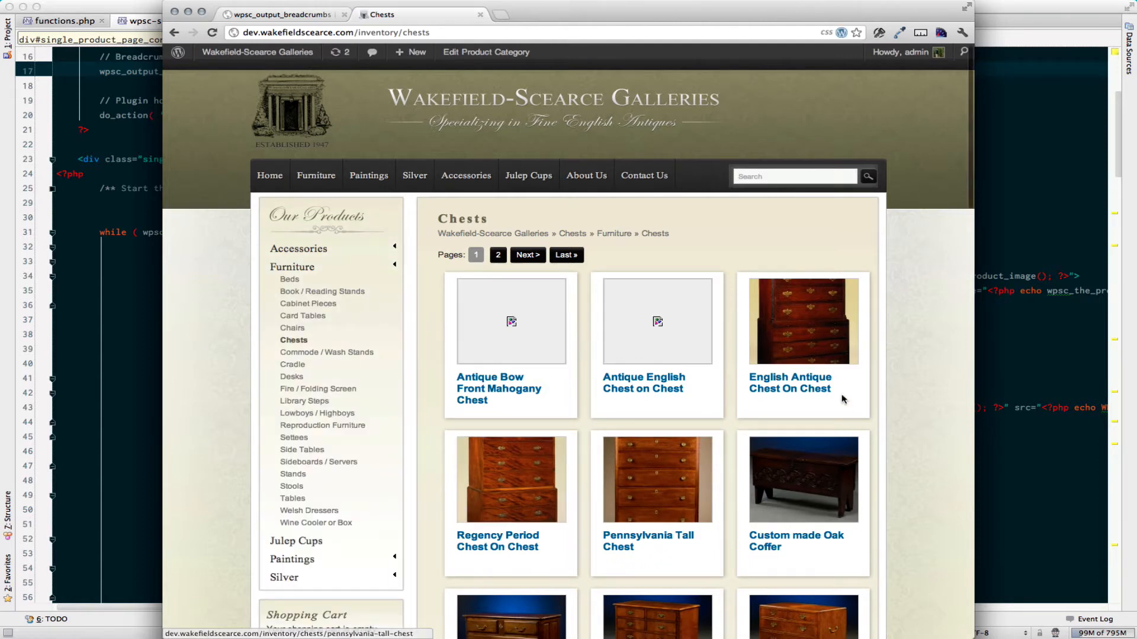
{"action": "left_click", "coordinate": [790, 382]}
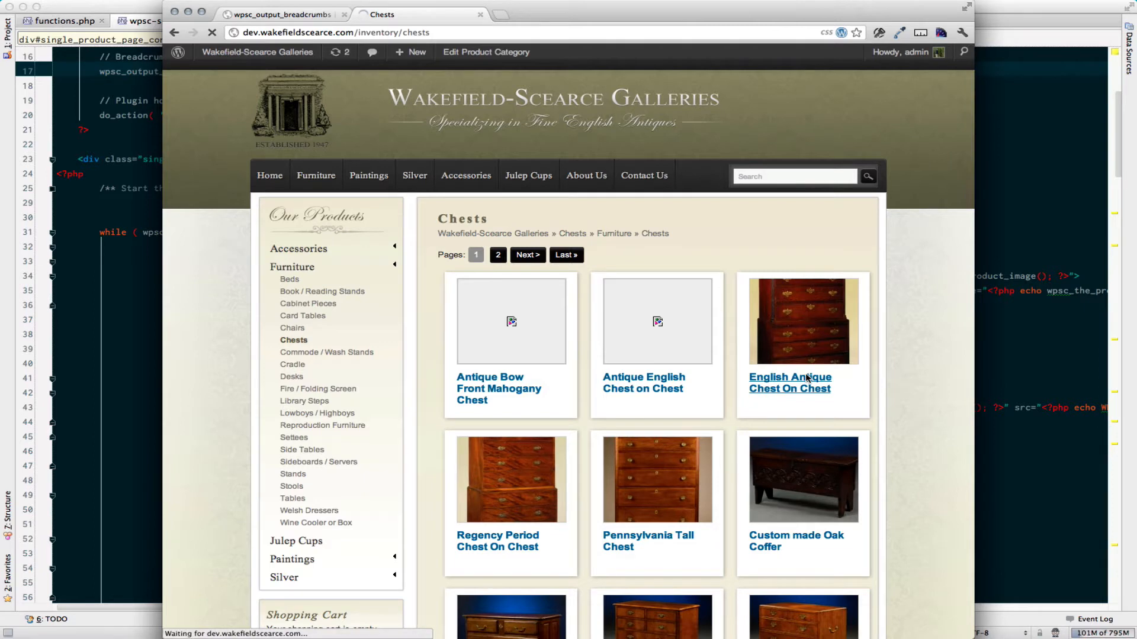
{"action": "left_click", "coordinate": [790, 382]}
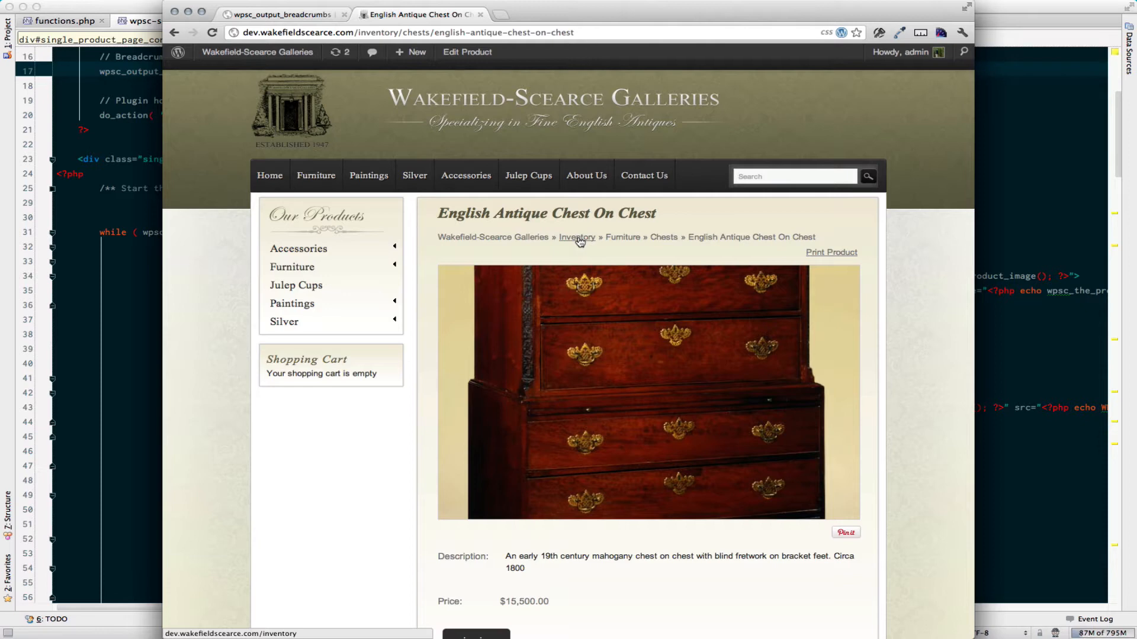
{"action": "mouse_move", "coordinate": [574, 255]}
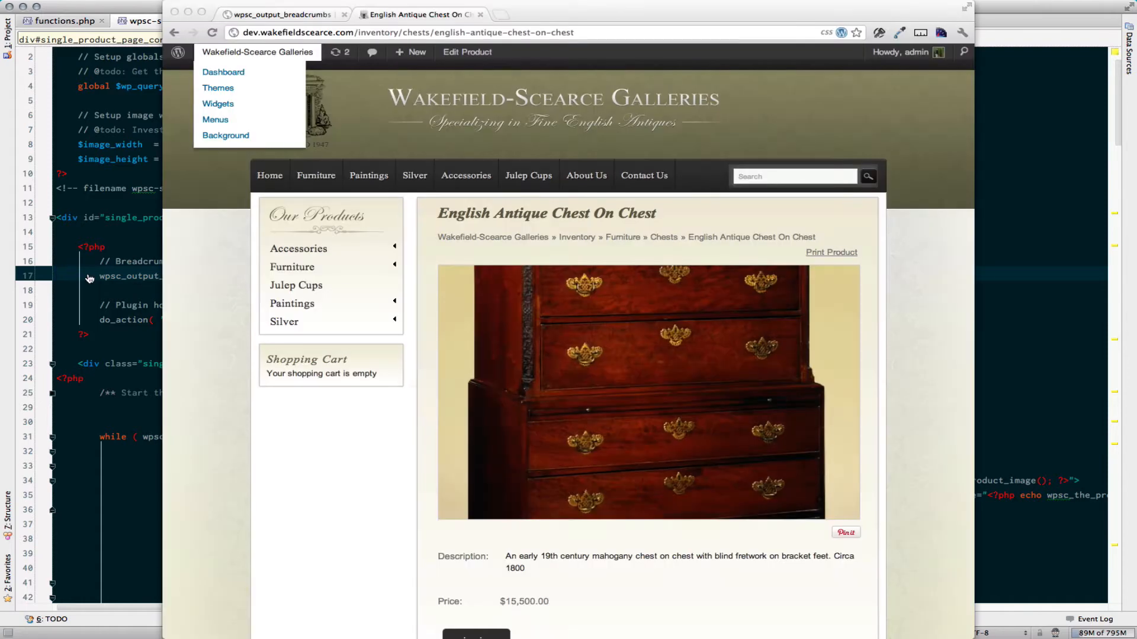
Bring PhpStorm forward, showing wpsc-single_product.php with its wpsc_output_breadcrumbs() call.
{"action": "left_click", "coordinate": [282, 13]}
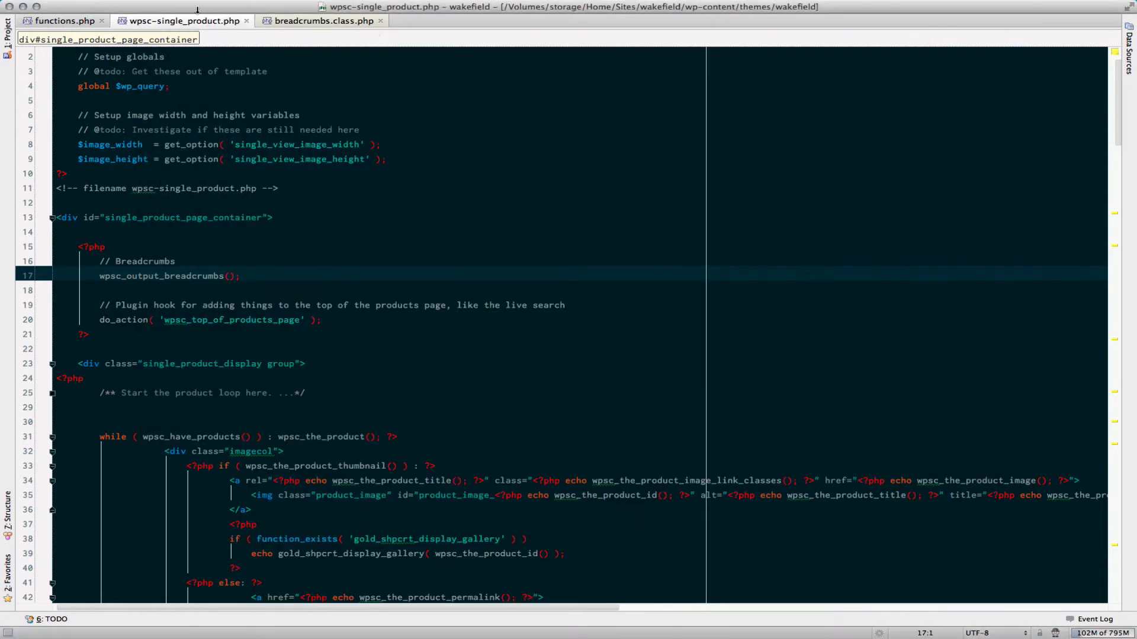
Close breadcrumbs.class.php and search Project and Libraries for wpsc_output_breadcrumb, finding 14 usages.
{"action": "left_click", "coordinate": [378, 20]}
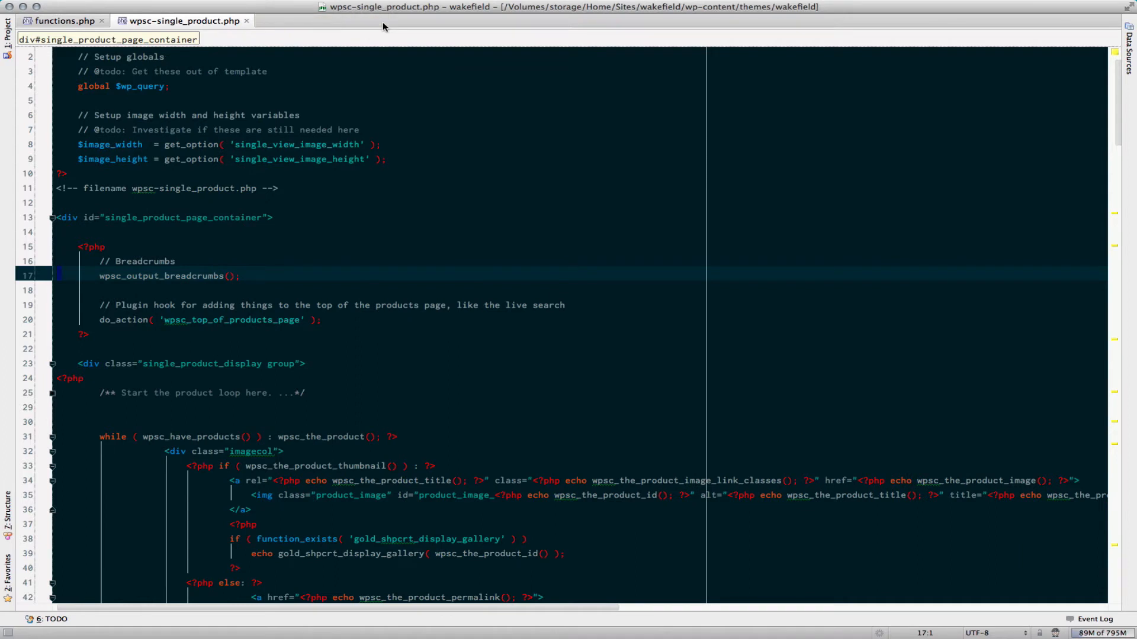
{"action": "key", "text": "cmd+shift+f"}
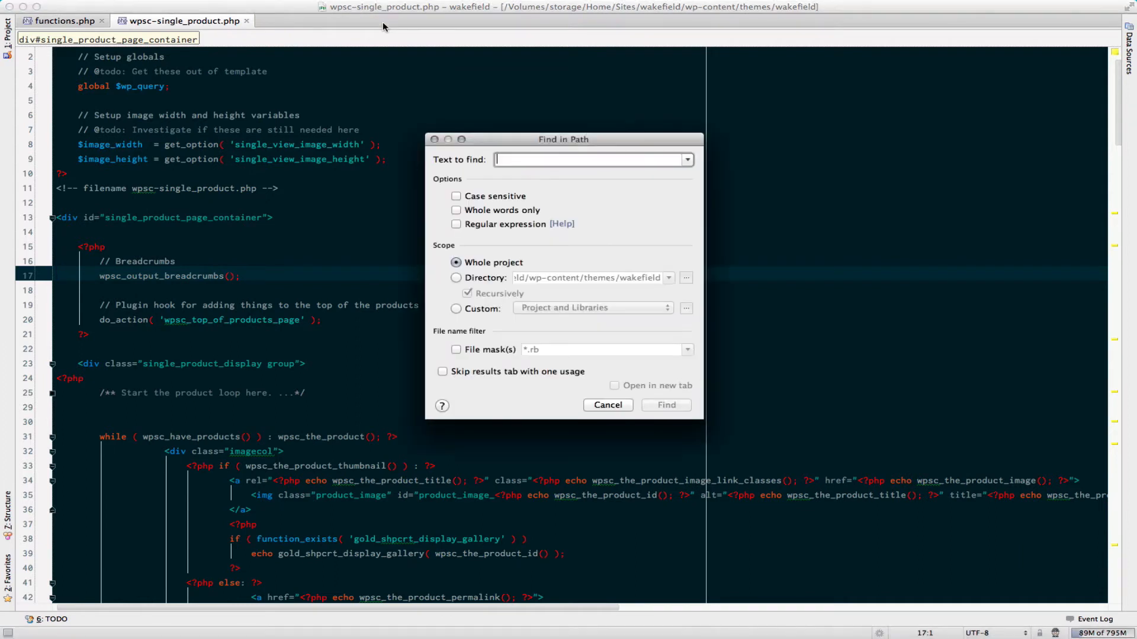
{"action": "type", "text": "wpsc_output_br"}
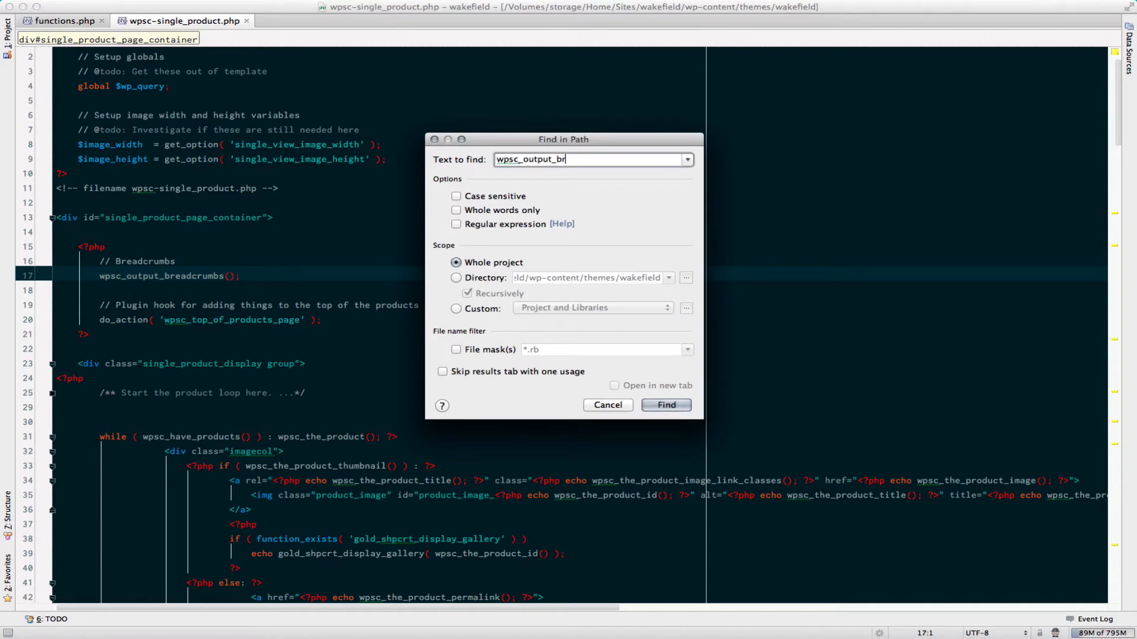
{"action": "type", "text": "eadcrumb"}
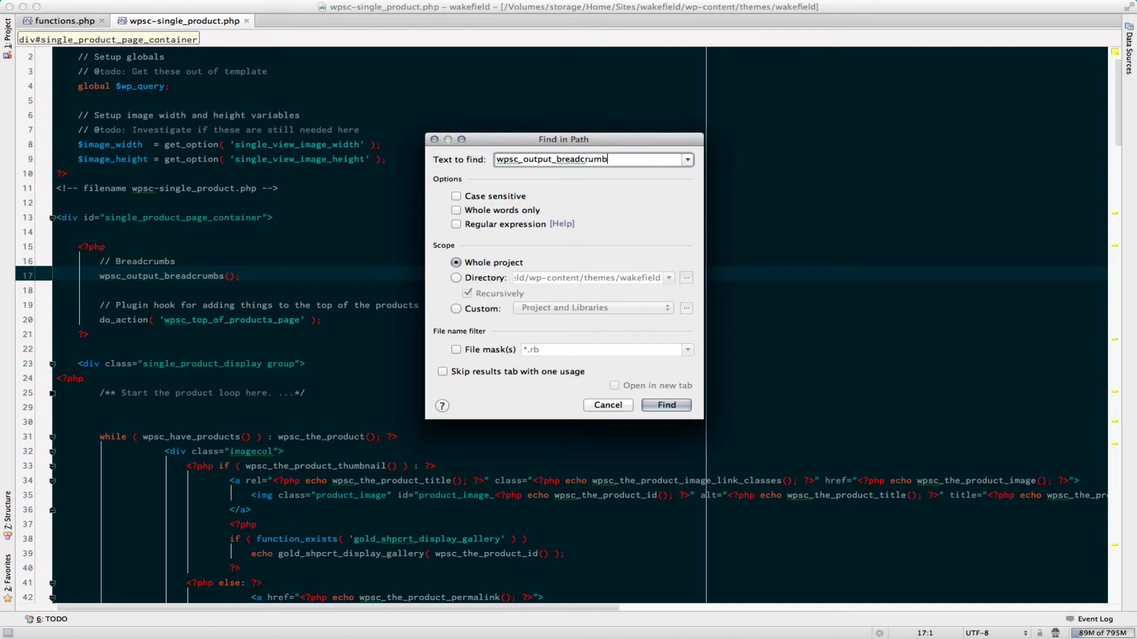
{"action": "left_click", "coordinate": [456, 308]}
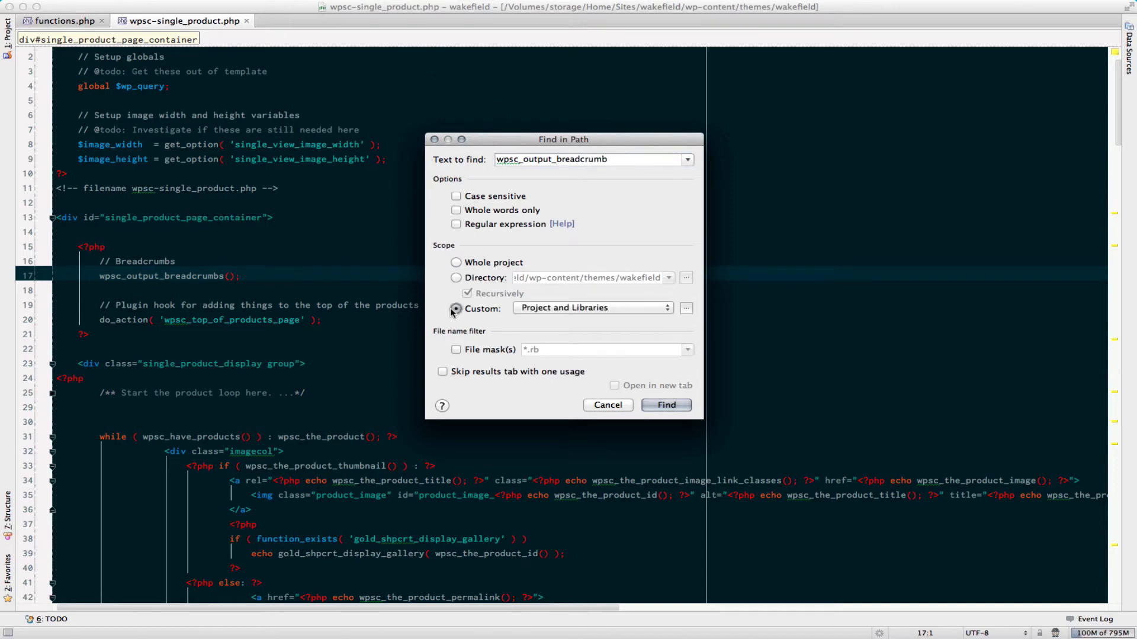
{"action": "left_click", "coordinate": [455, 308]}
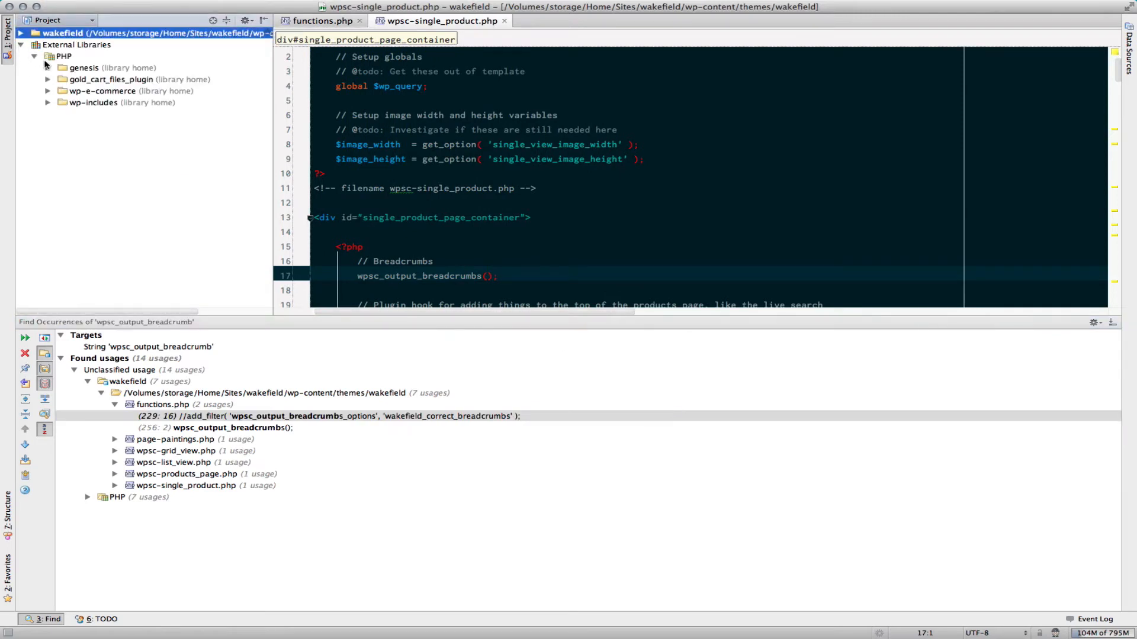
Hide the Project panel, collapse the wakefield theme results, and expand the wpsc-includes library usages.
{"action": "left_click", "coordinate": [106, 91]}
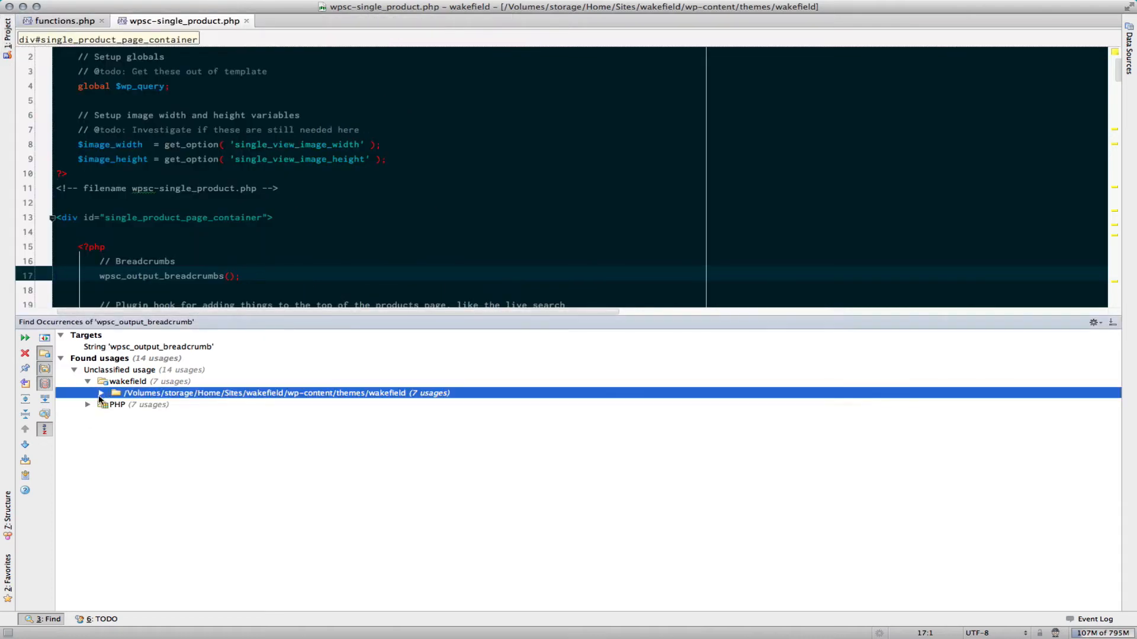
{"action": "left_click", "coordinate": [117, 404]}
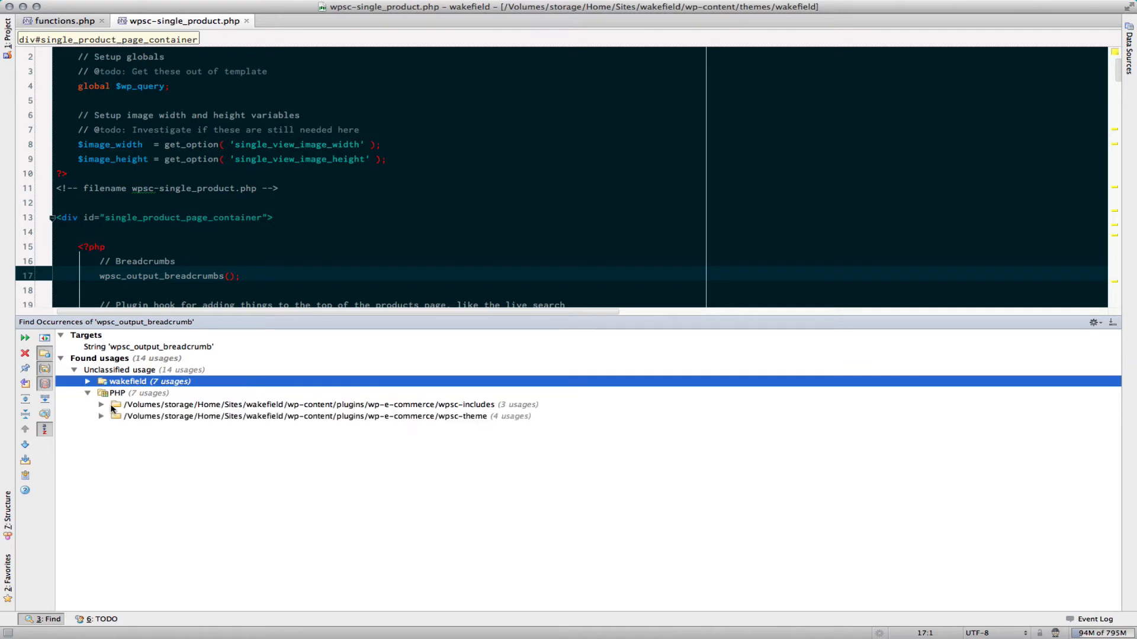
{"action": "left_click", "coordinate": [305, 416]}
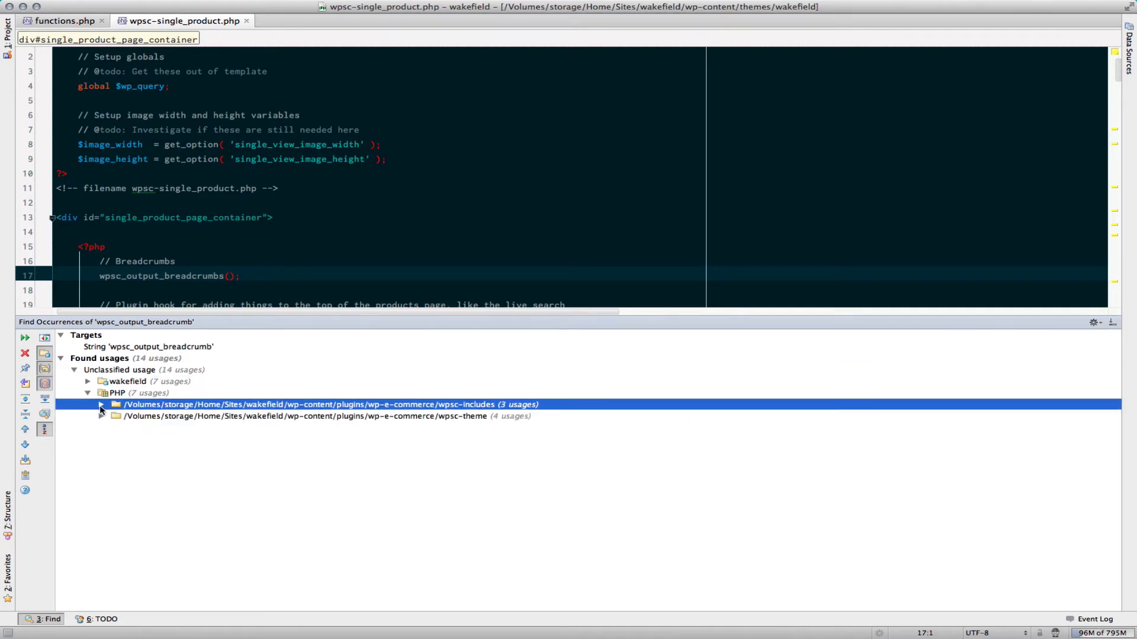
{"action": "left_click", "coordinate": [101, 404]}
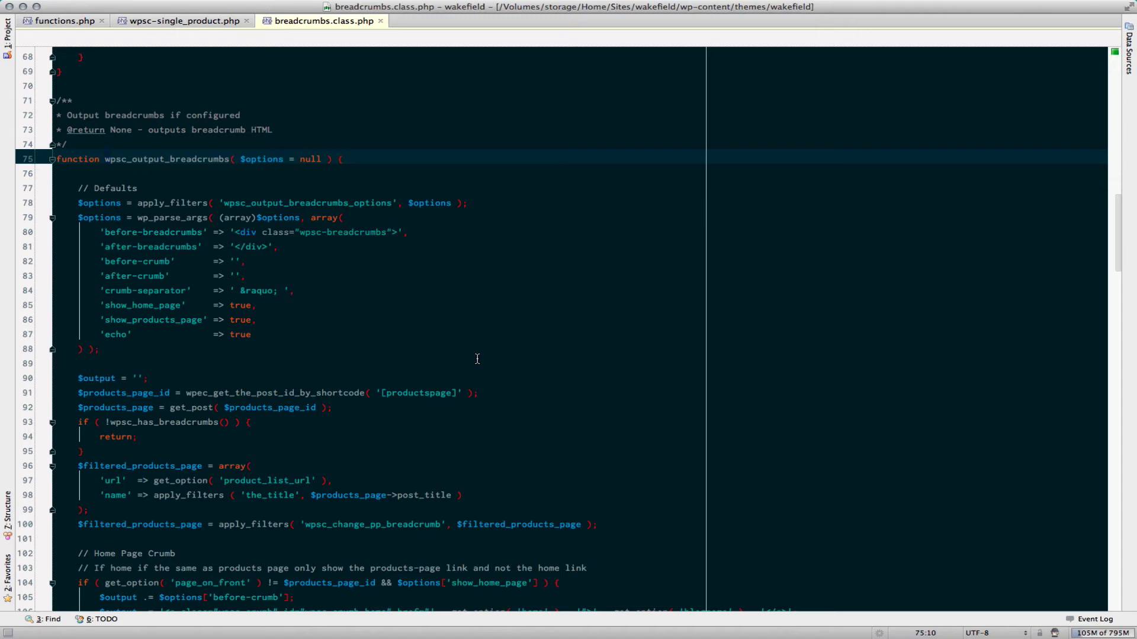
{"action": "mouse_move", "coordinate": [94, 216]}
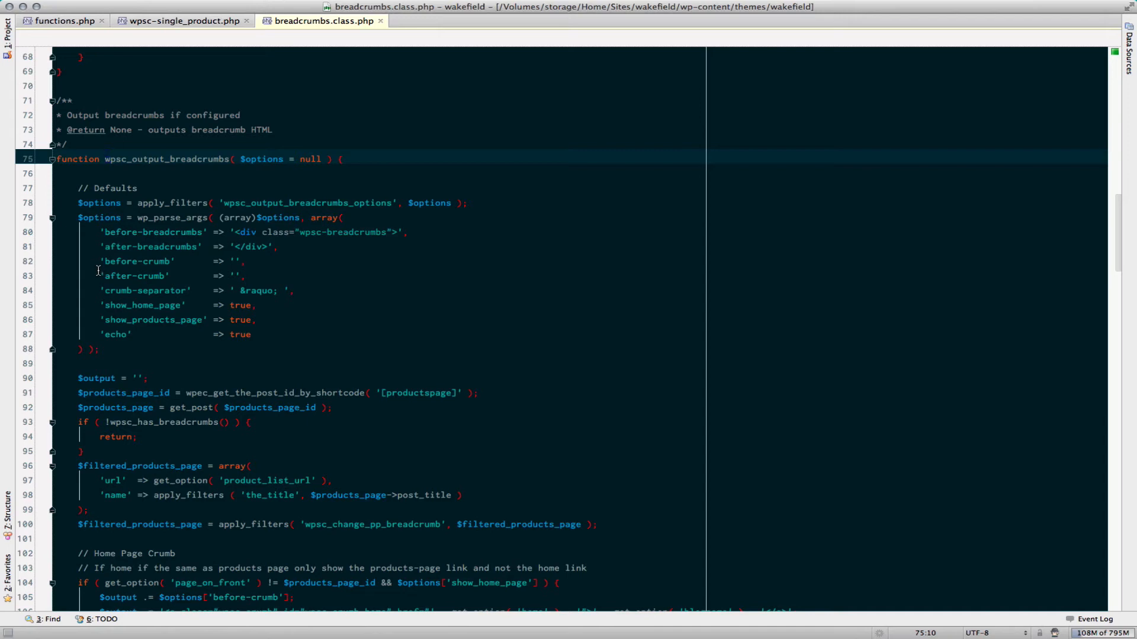
{"action": "mouse_move", "coordinate": [95, 290]}
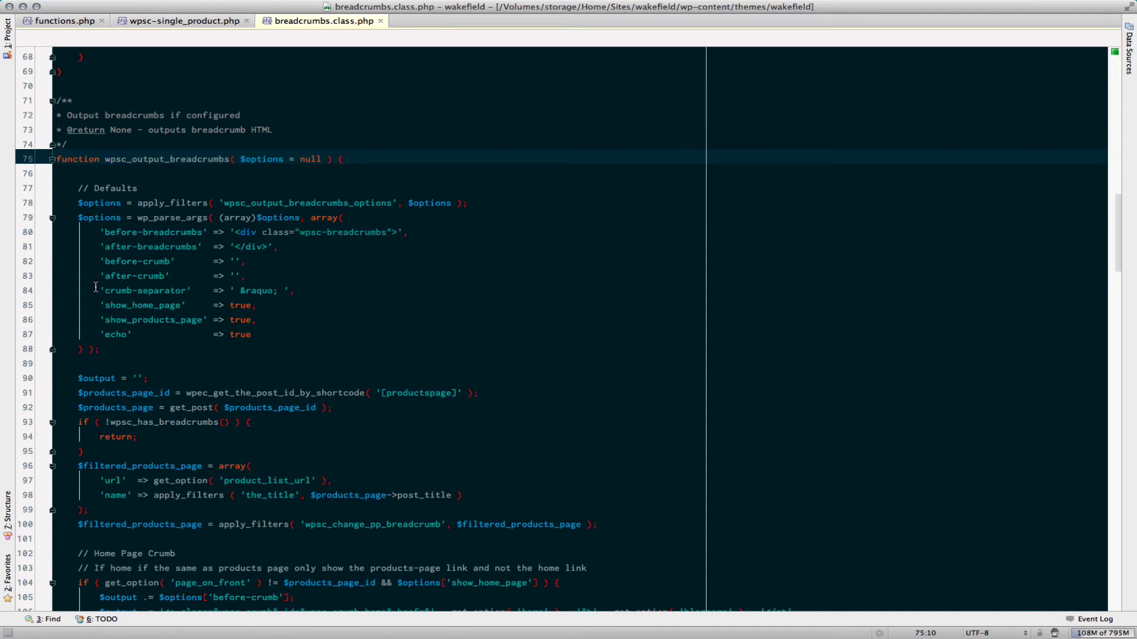
{"action": "mouse_move", "coordinate": [95, 296]}
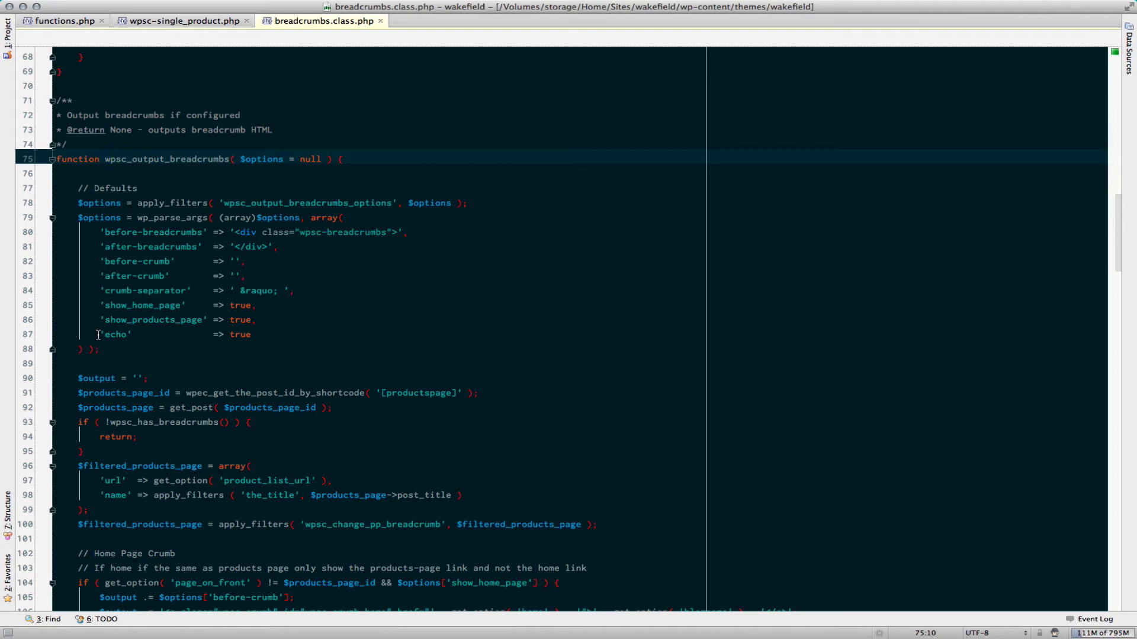
Return to the wpsc-single_product.php tab at the wpsc_output_breadcrumbs() call.
{"action": "left_click", "coordinate": [181, 20]}
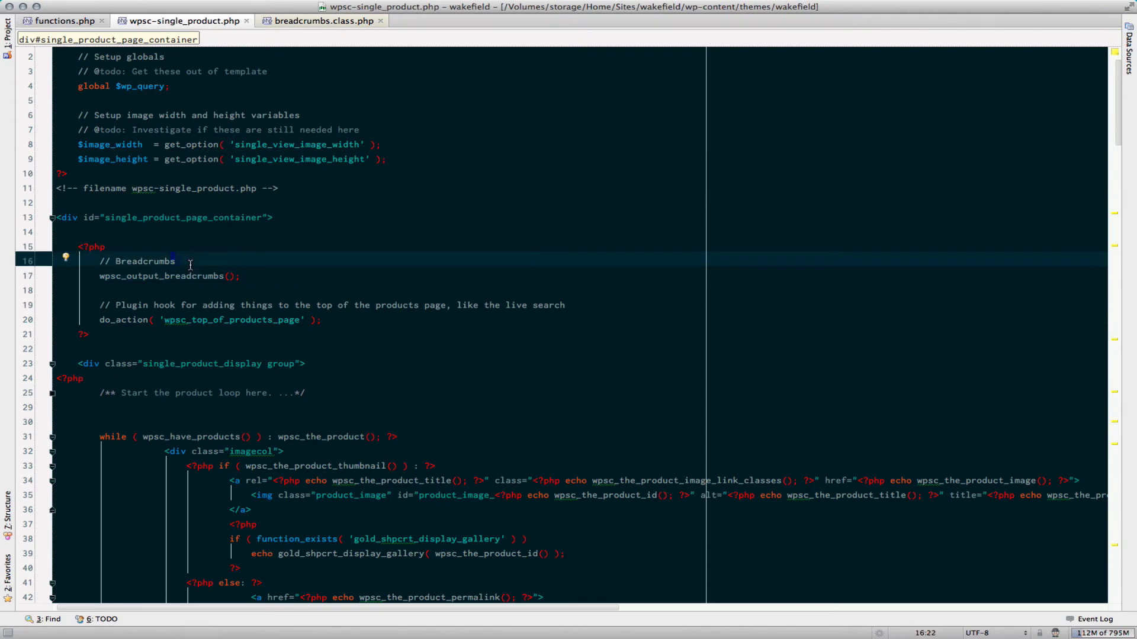
Add $args = array( 'show_products_page' => false ) and pass $args to wpsc_output_breadcrumbs().
{"action": "key", "text": "Return"}
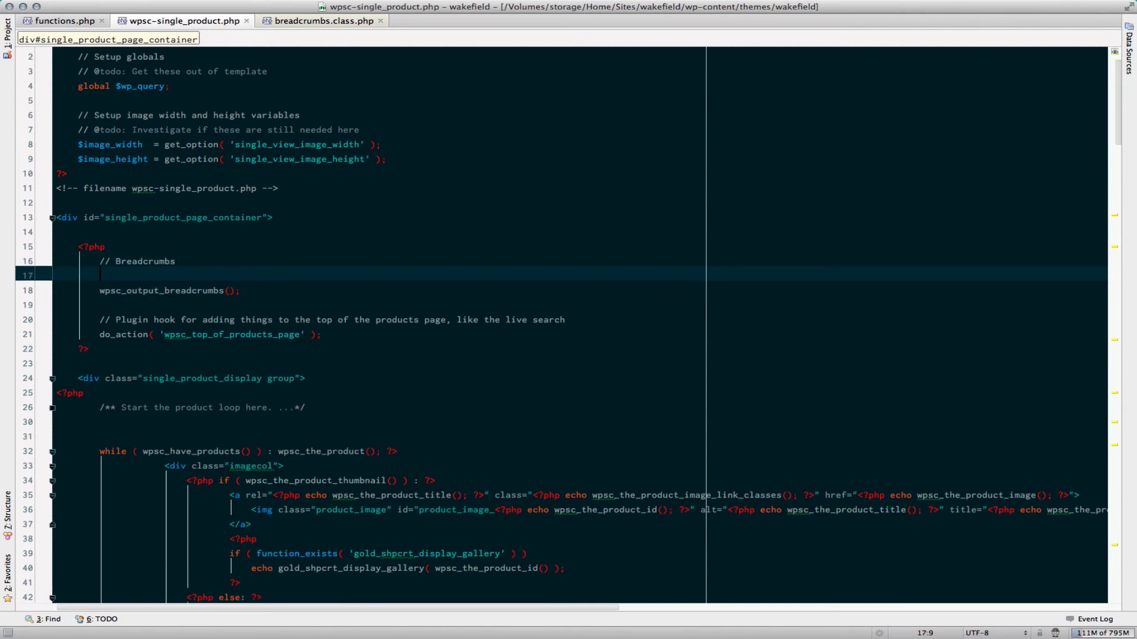
{"action": "type", "text": "$args"}
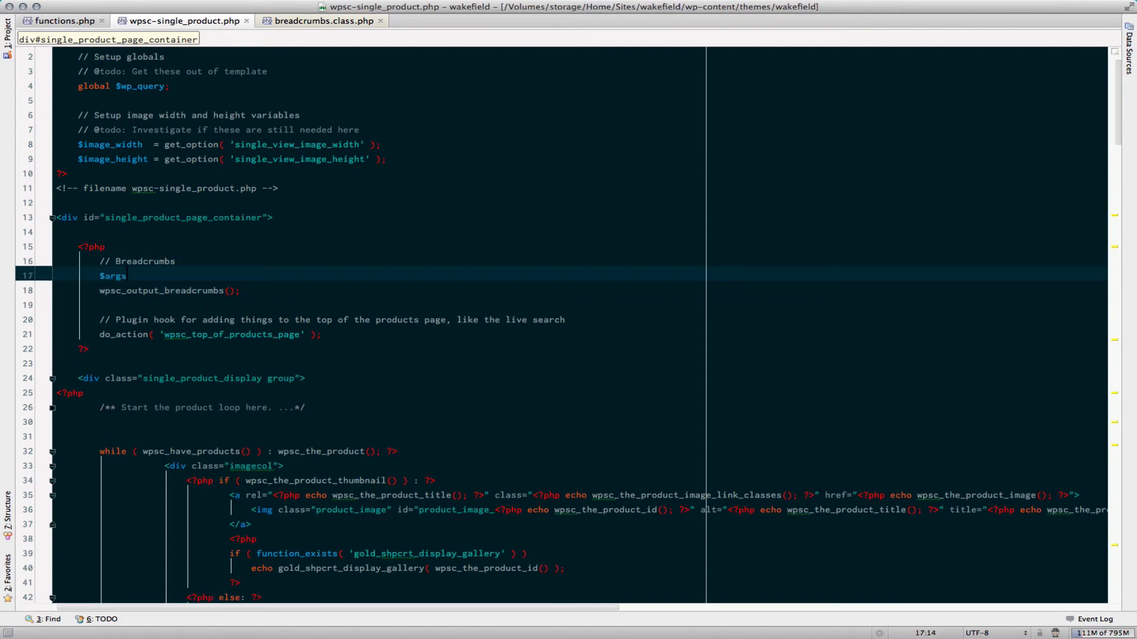
{"action": "type", "text": "="}
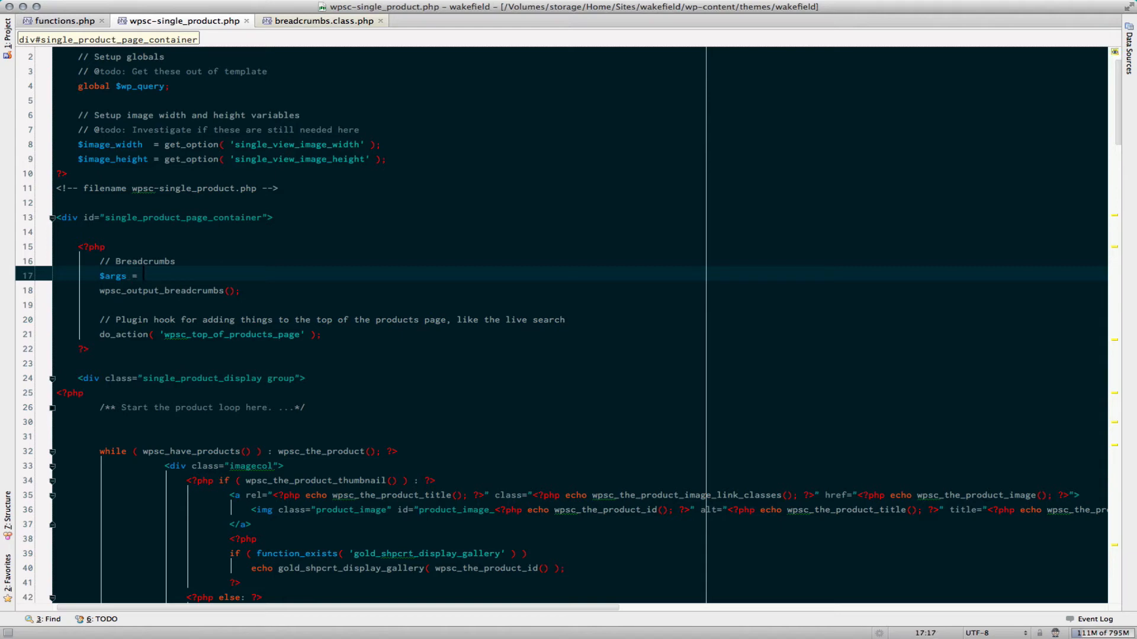
{"action": "type", "text": "array("}
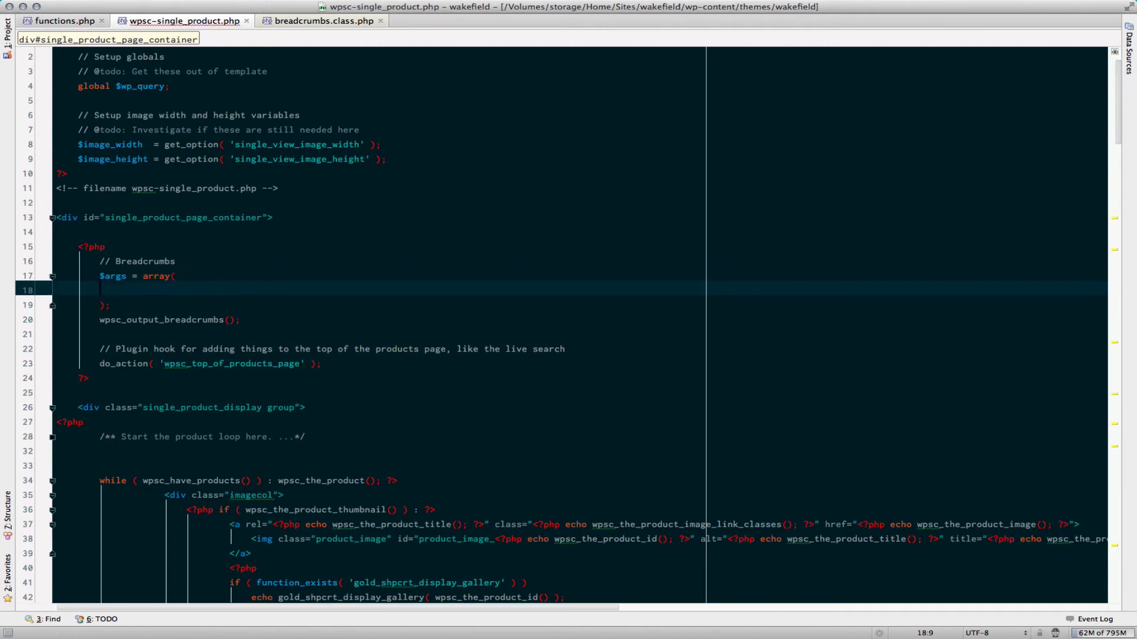
{"action": "type", "text": "'"}
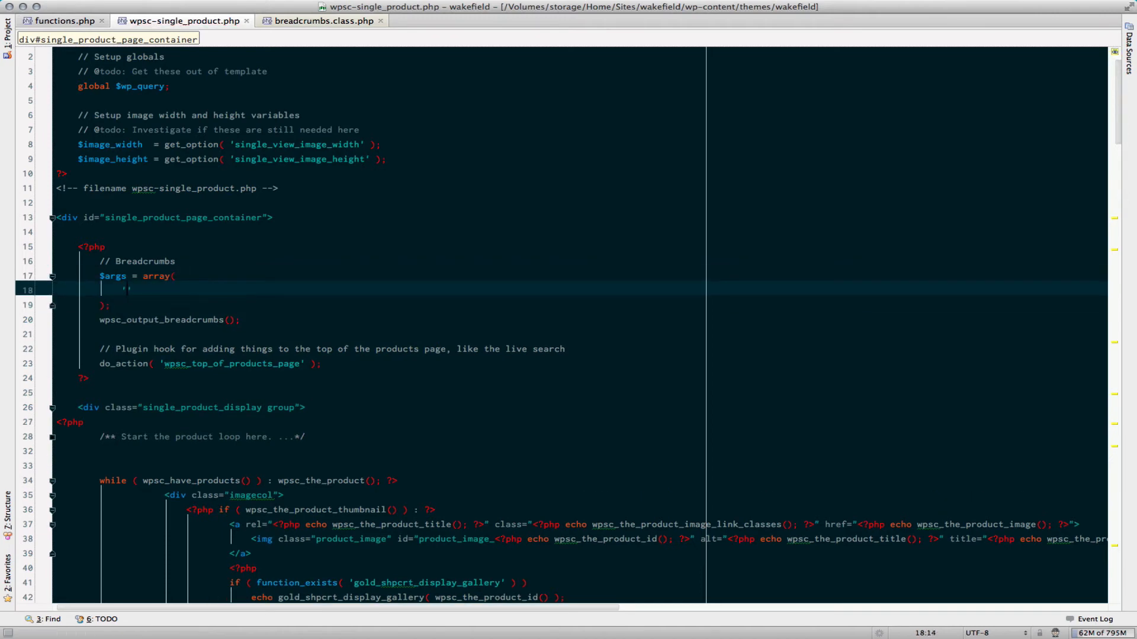
{"action": "left_click", "coordinate": [322, 20]}
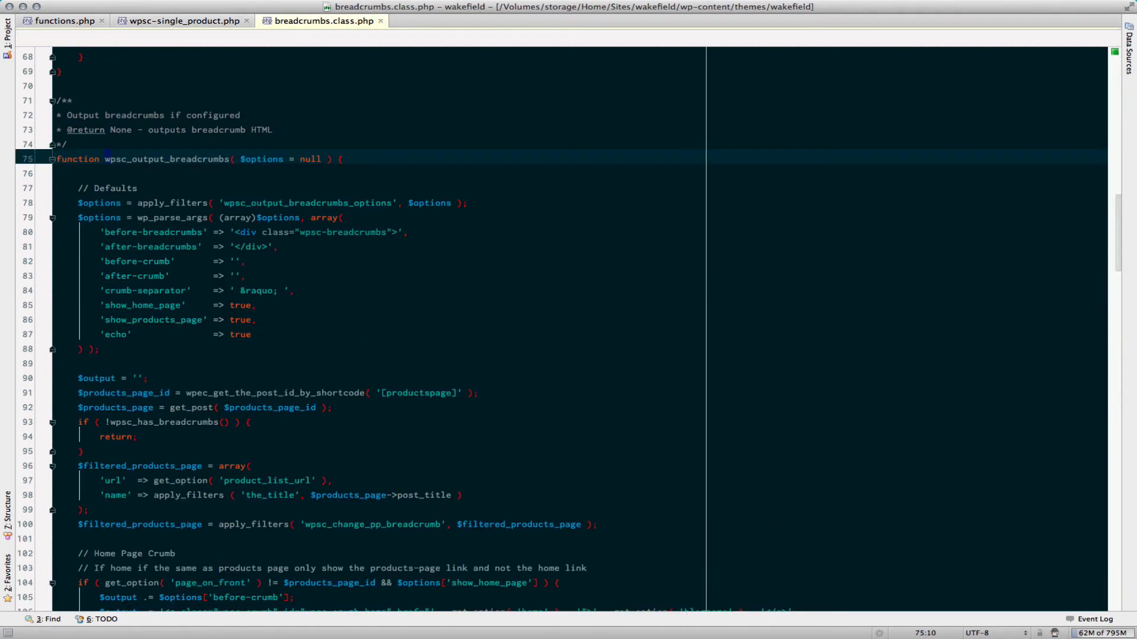
{"action": "left_click", "coordinate": [183, 20]}
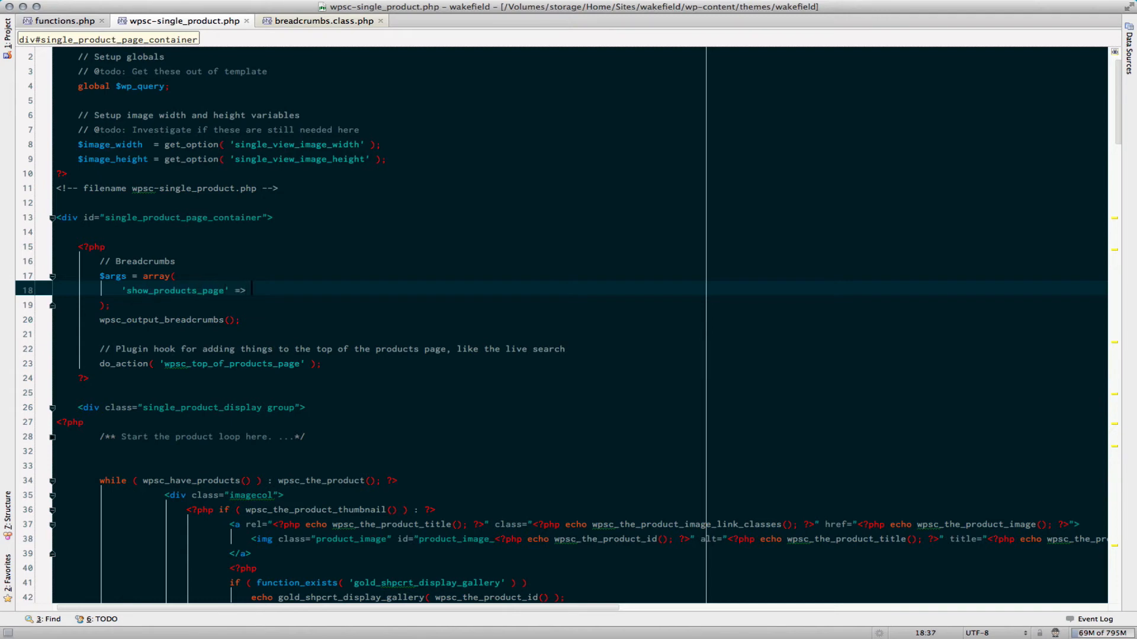
{"action": "type", "text": "false,"}
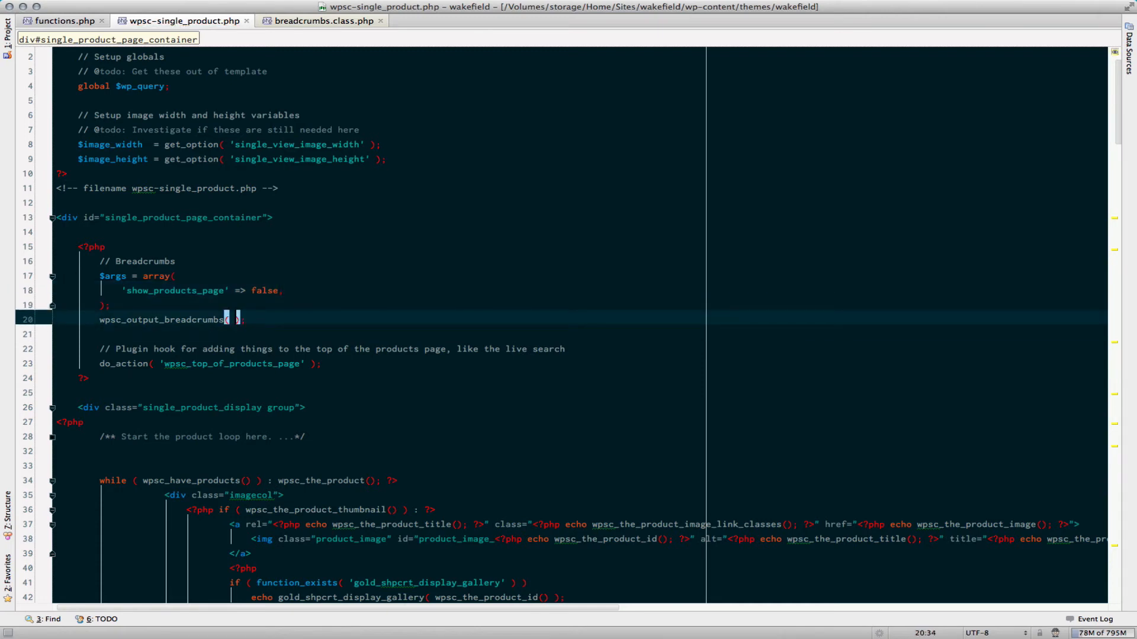
{"action": "type", "text": "$args"}
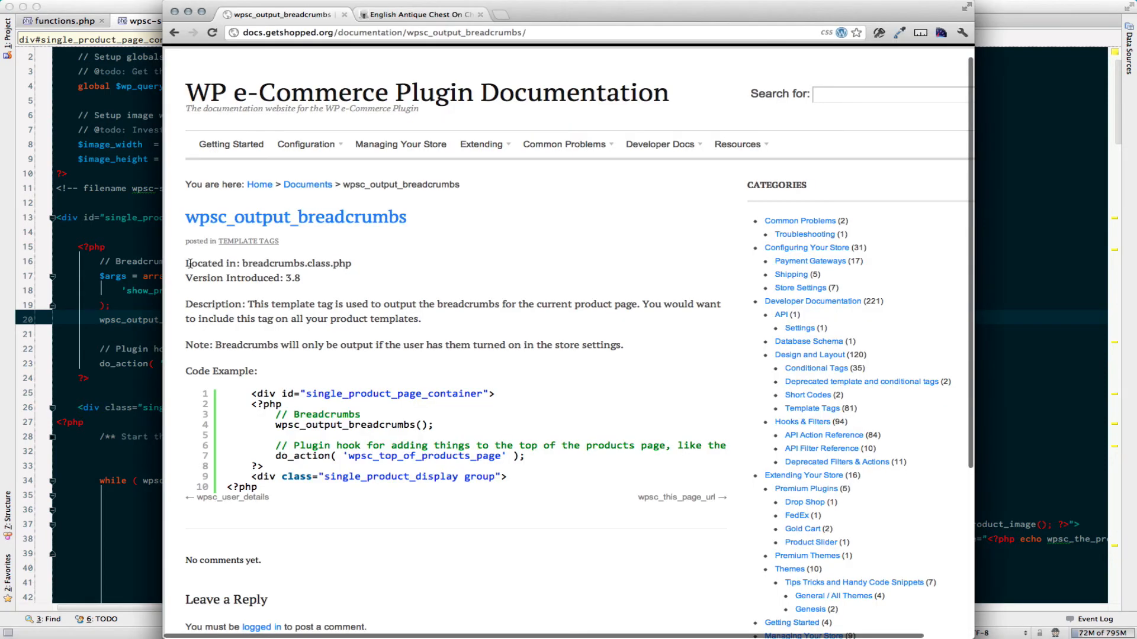
Reload the English Antique Chest On Chest product page in Chrome.
{"action": "left_click", "coordinate": [417, 14]}
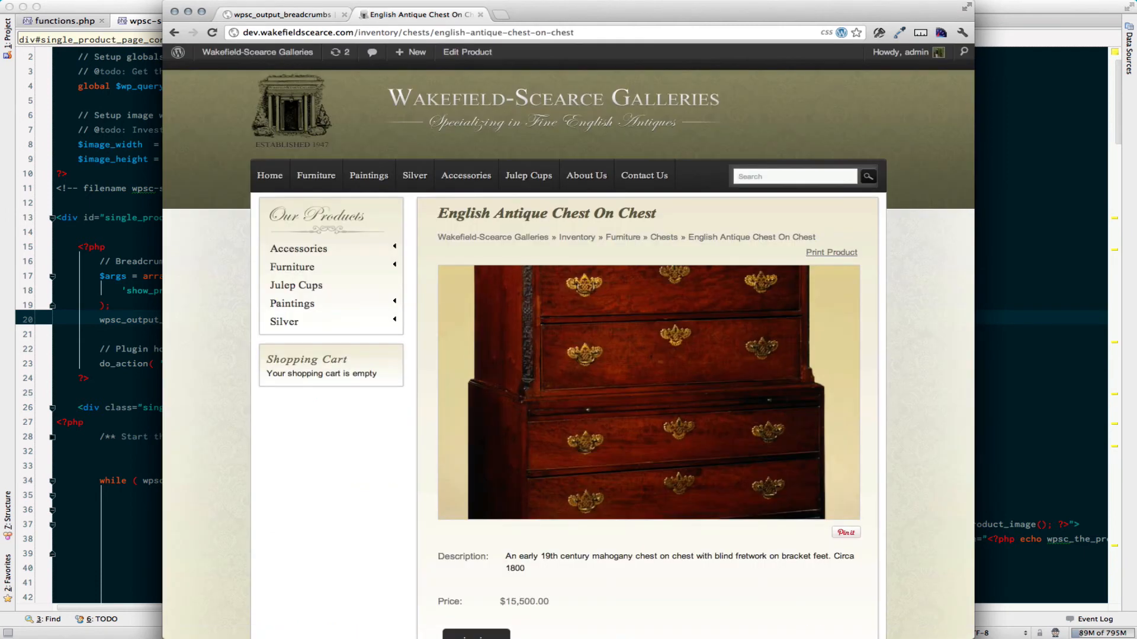
{"action": "left_click", "coordinate": [212, 32]}
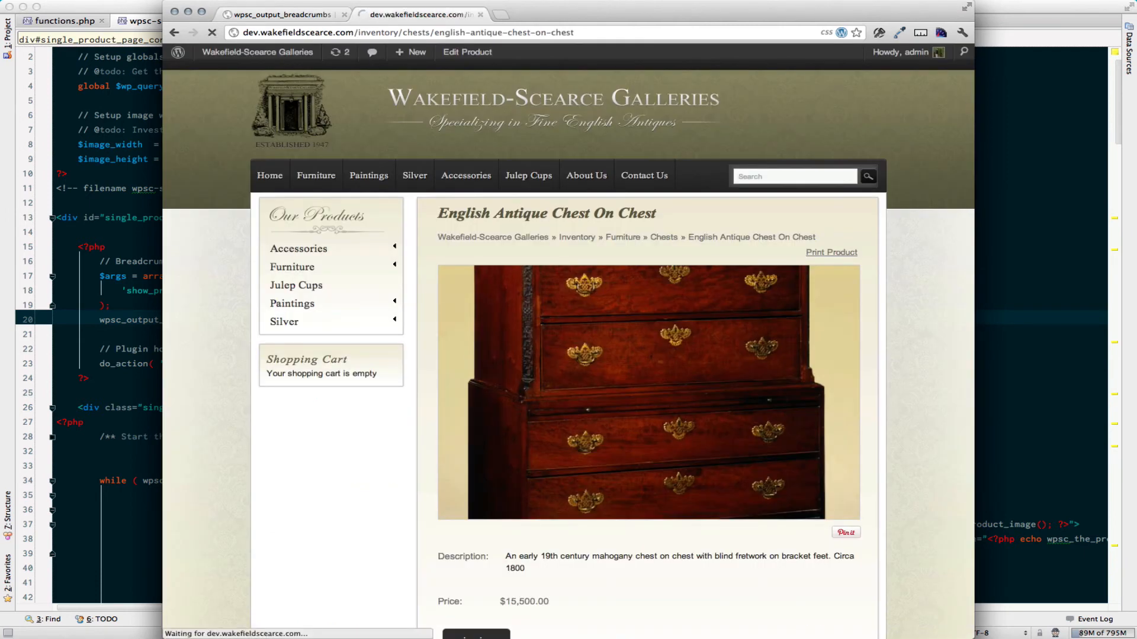
{"action": "left_click", "coordinate": [298, 248]}
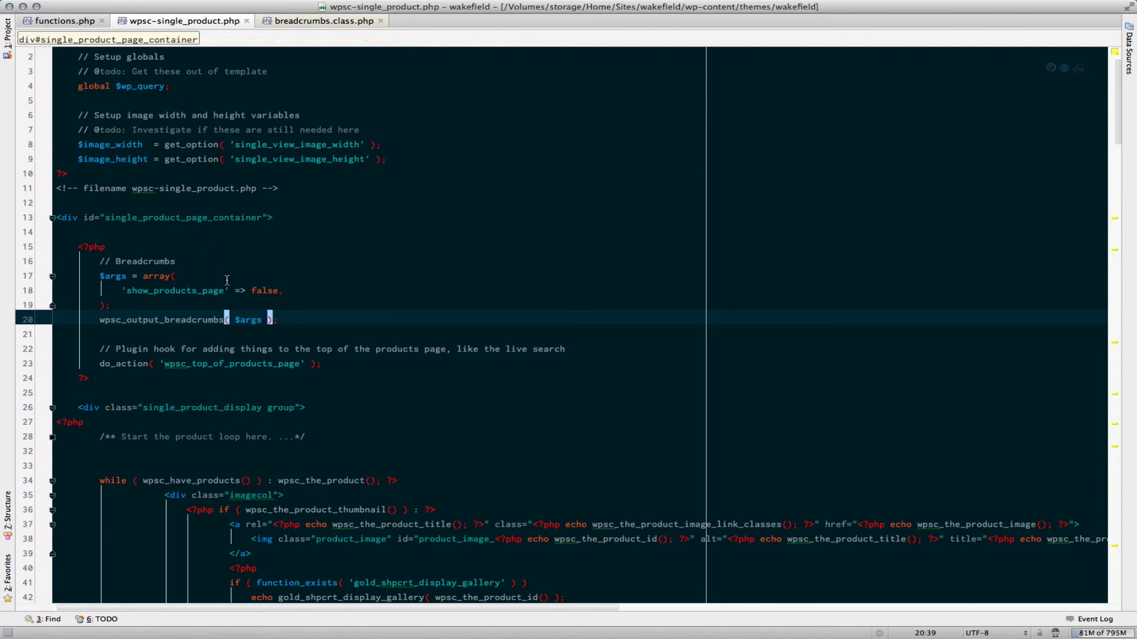
Review the breadcrumbs.class.php defaults, then switch to functions.php's wakefield_correct_breadcrumbs filter.
{"action": "double_click", "coordinate": [249, 319]}
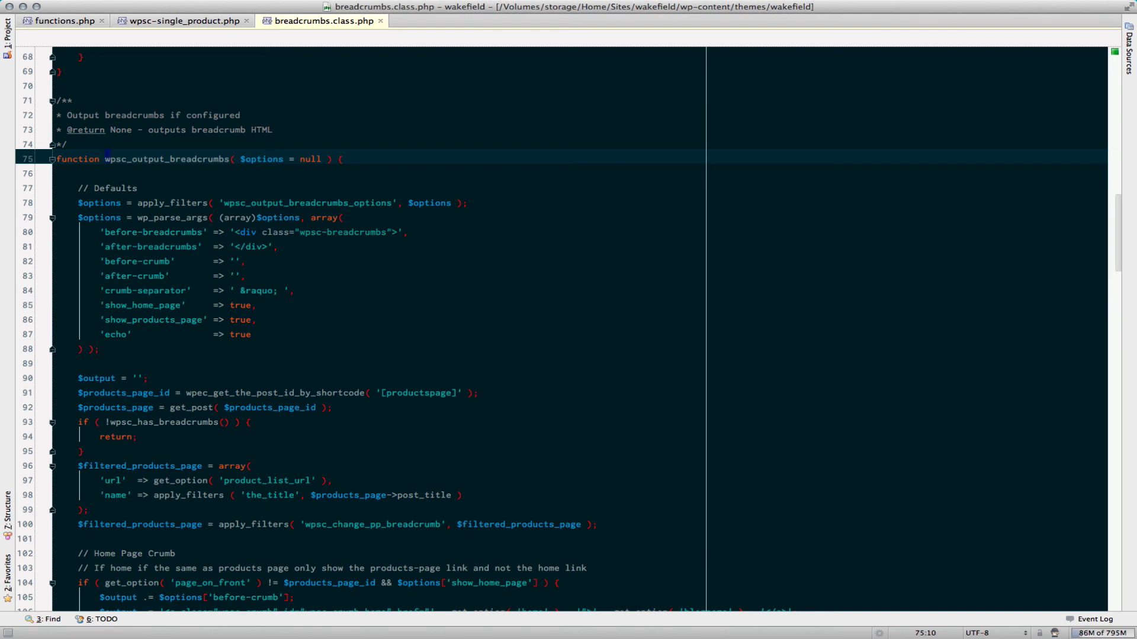
{"action": "mouse_move", "coordinate": [49, 210]}
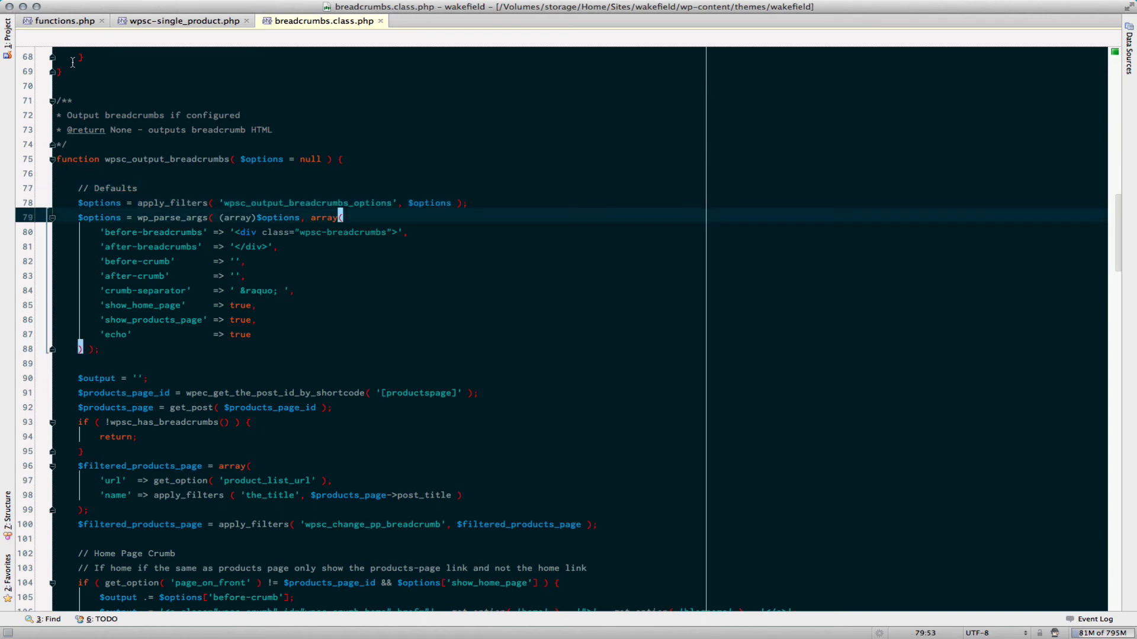
{"action": "left_click", "coordinate": [62, 19]}
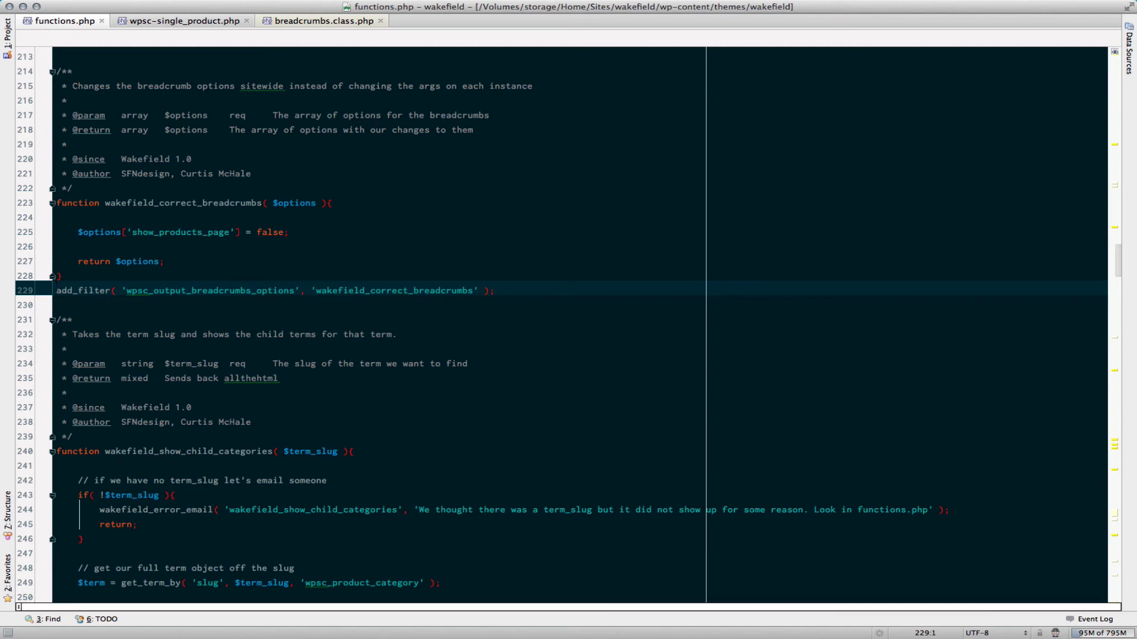
{"action": "mouse_move", "coordinate": [139, 290]}
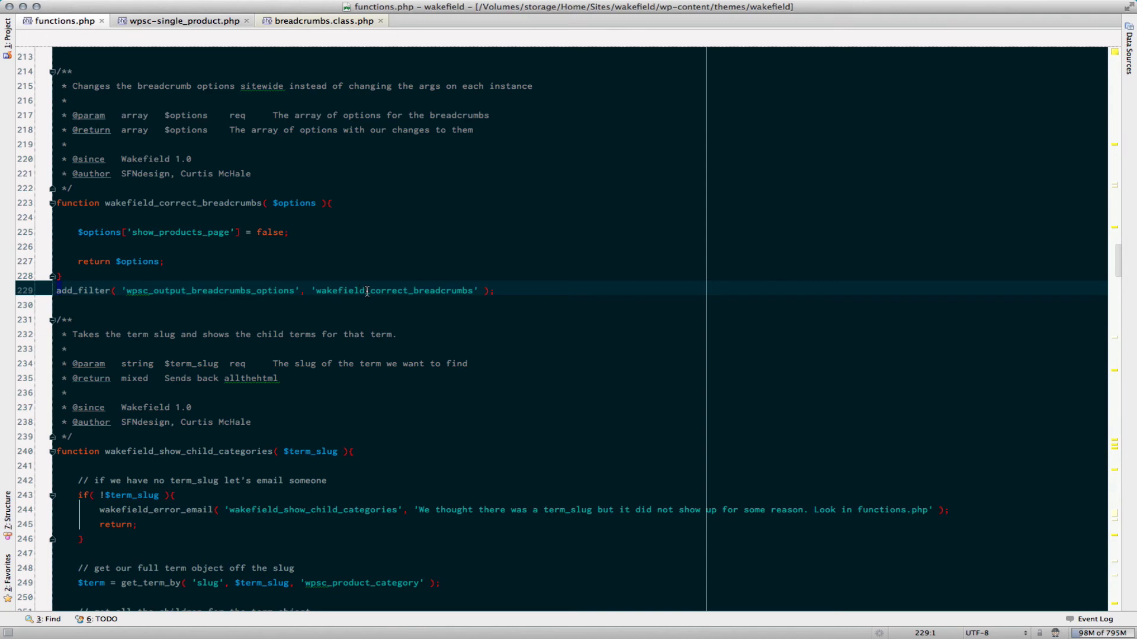
{"action": "mouse_move", "coordinate": [241, 306]}
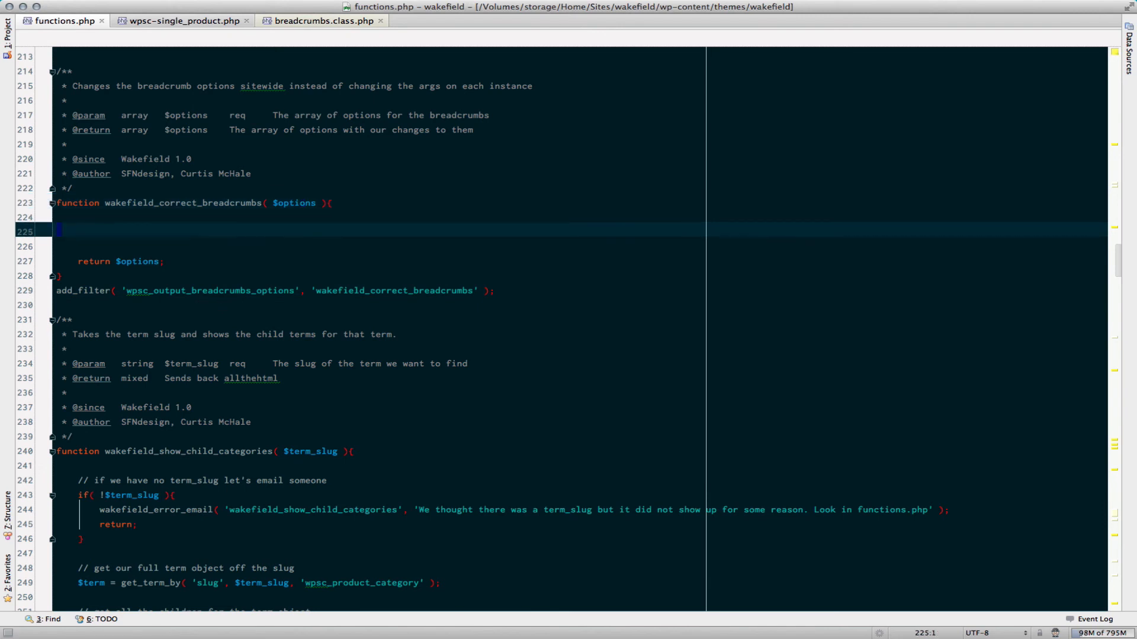
Type $options['show_products_page'] = false; inside wakefield_correct_breadcrumbs in functions.php.
{"action": "type", "text": "$options['show_products_page'] = false;"}
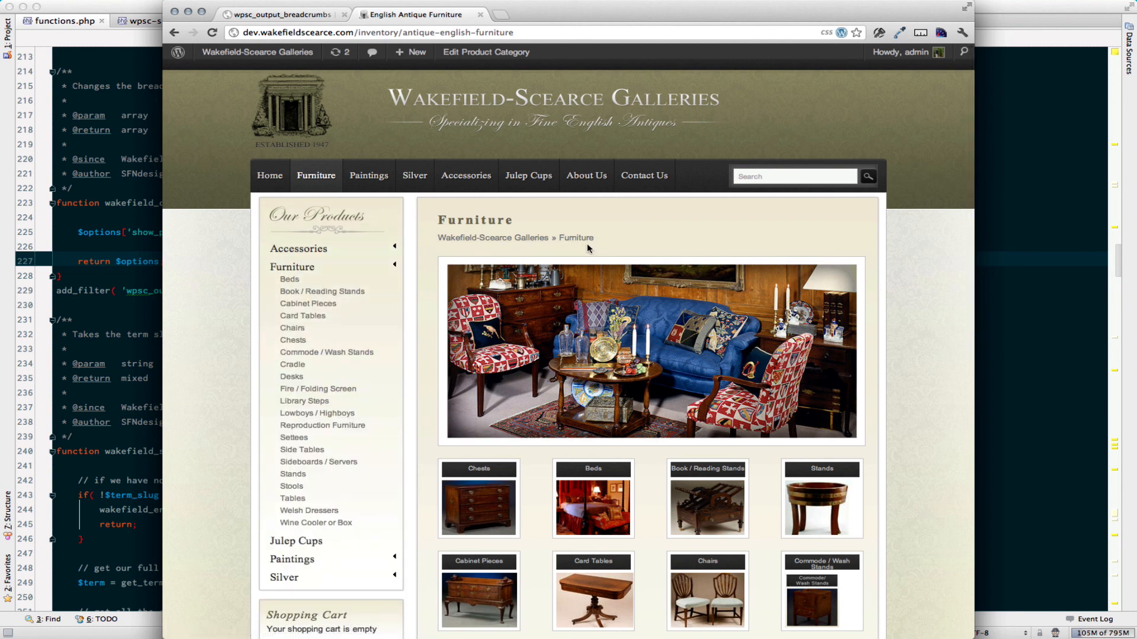
Reload Furniture, go to Chests, then open the English Antique Chest On Chest product.
{"action": "left_click", "coordinate": [478, 499]}
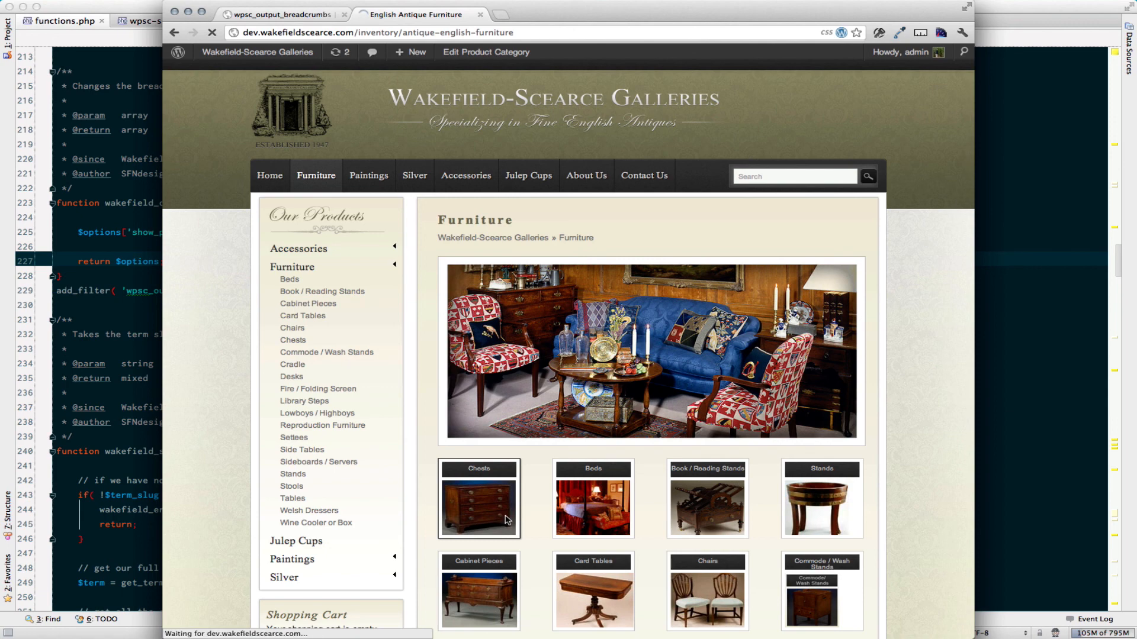
{"action": "left_click", "coordinate": [477, 498]}
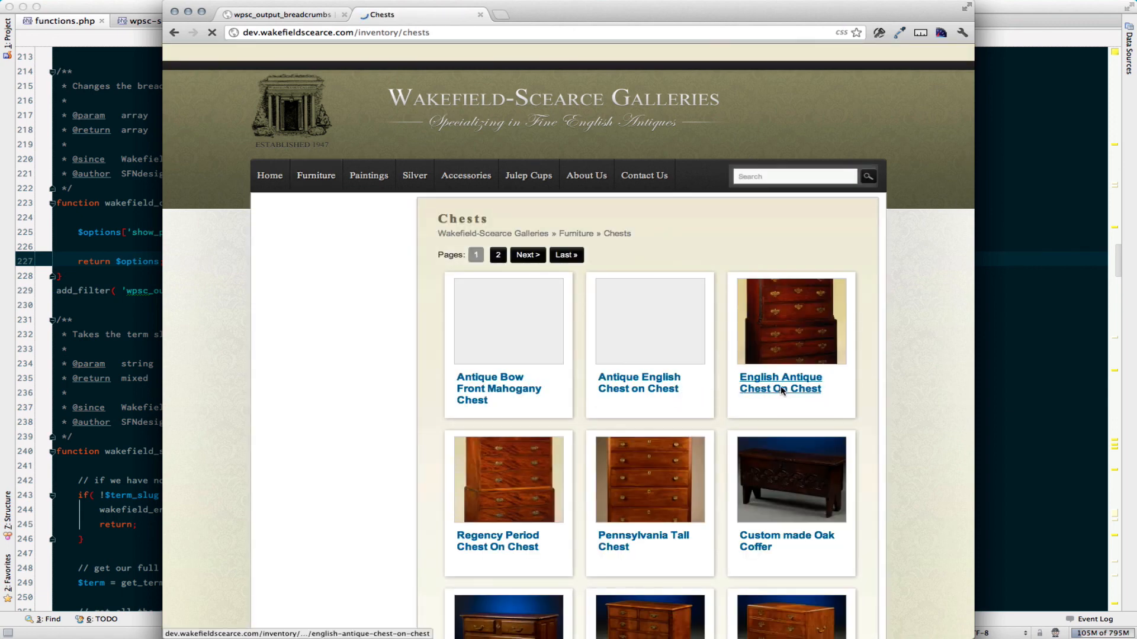
{"action": "left_click", "coordinate": [780, 383]}
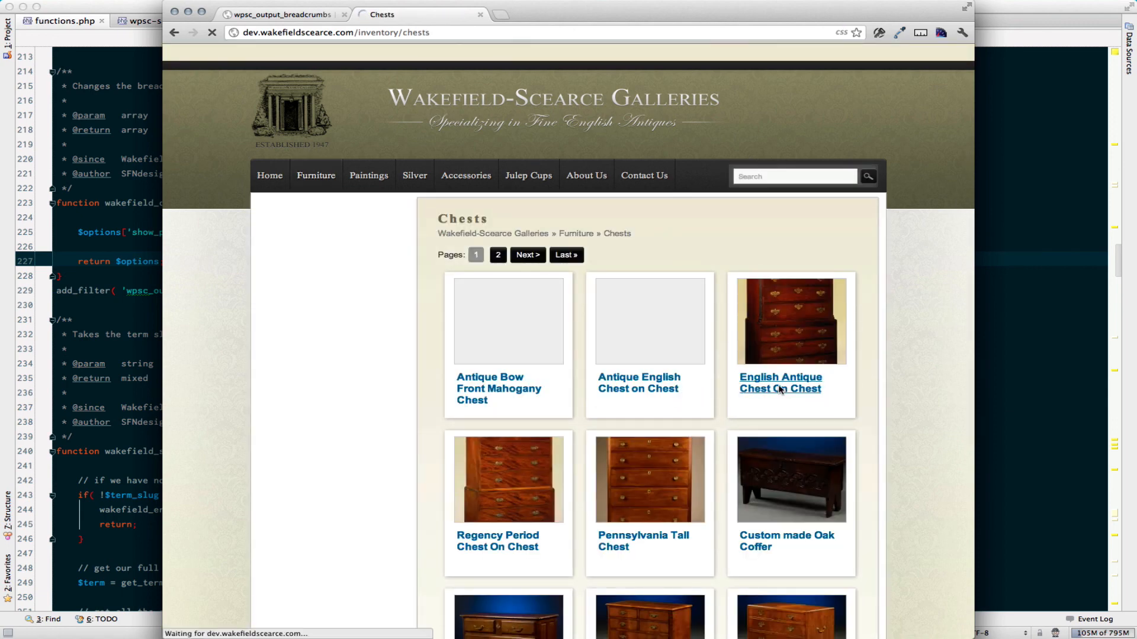
{"action": "left_click", "coordinate": [780, 384]}
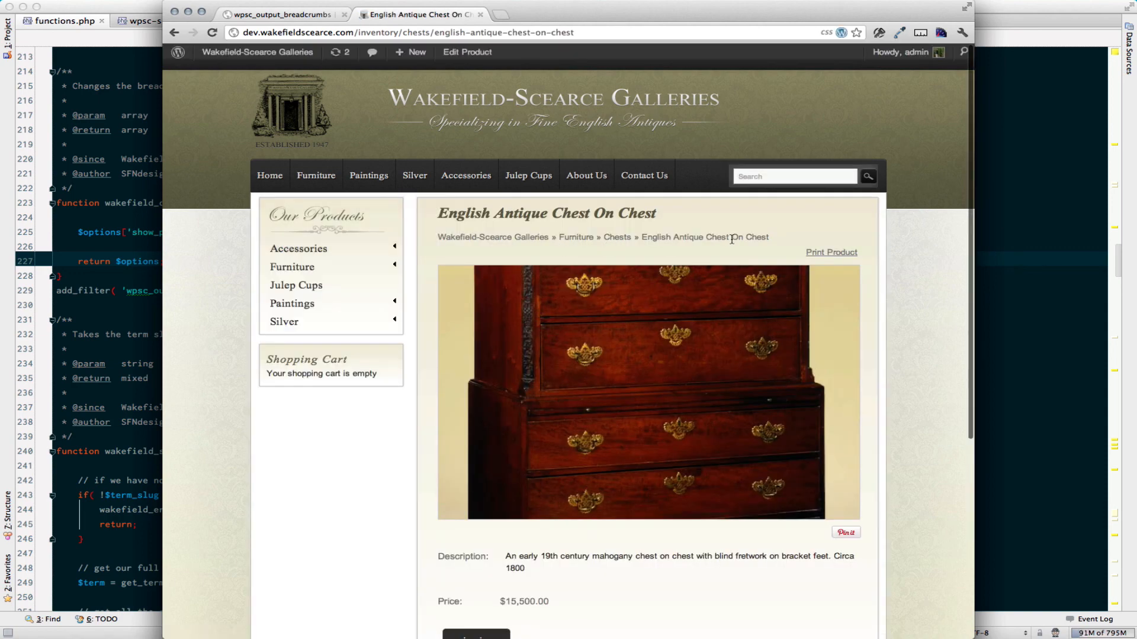
{"action": "mouse_move", "coordinate": [892, 375]}
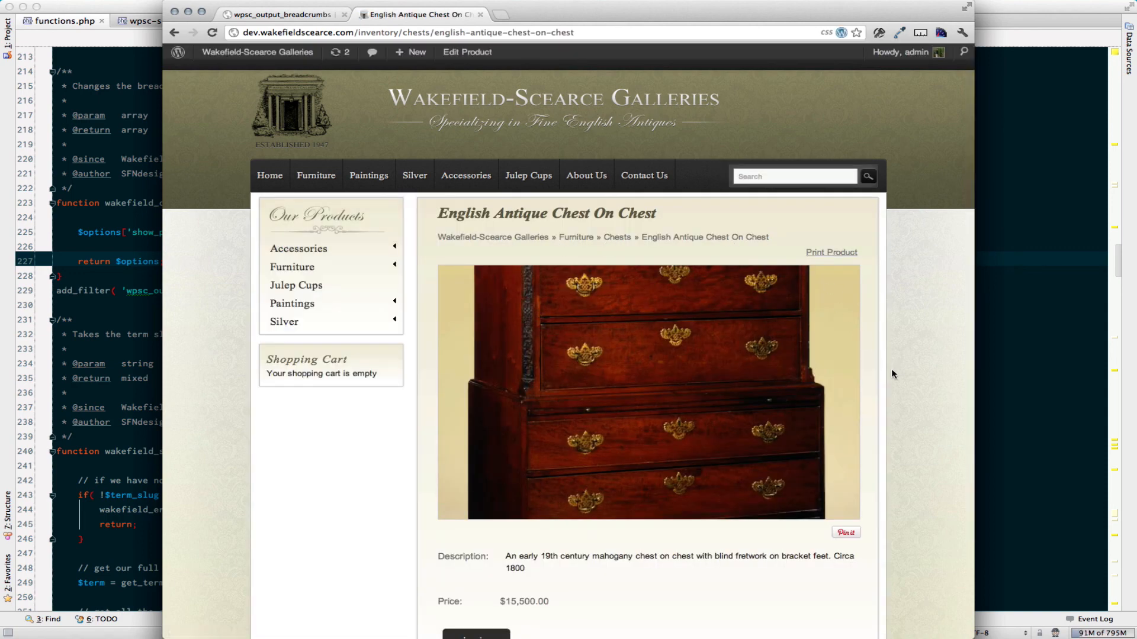